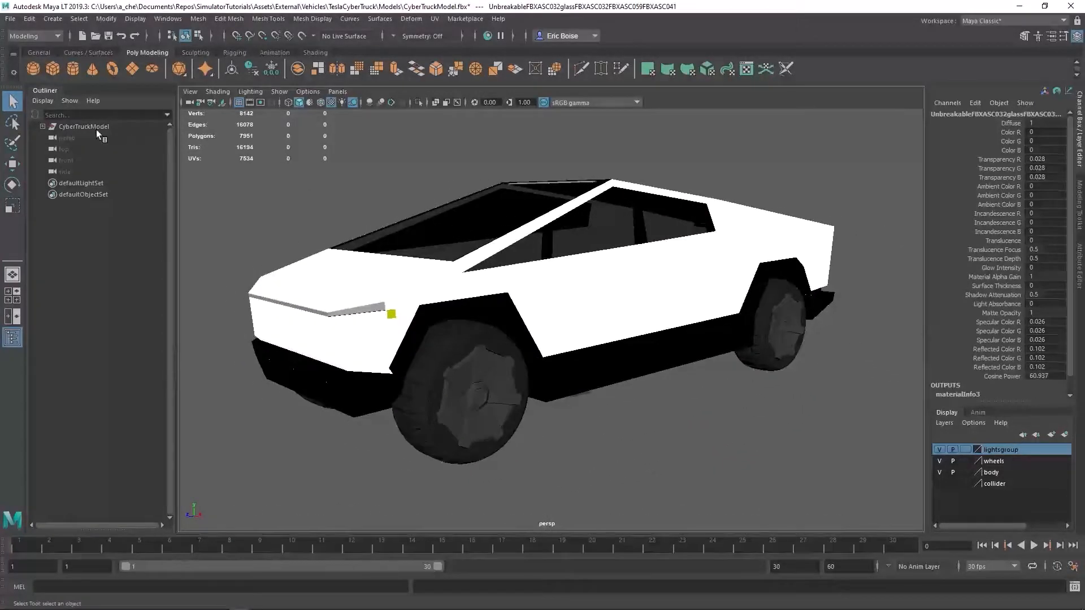
Step: Expand CyberTruckModel, select Collider and Body, and hide the collider display layer
{"action": "left_click", "coordinate": [86, 127]}
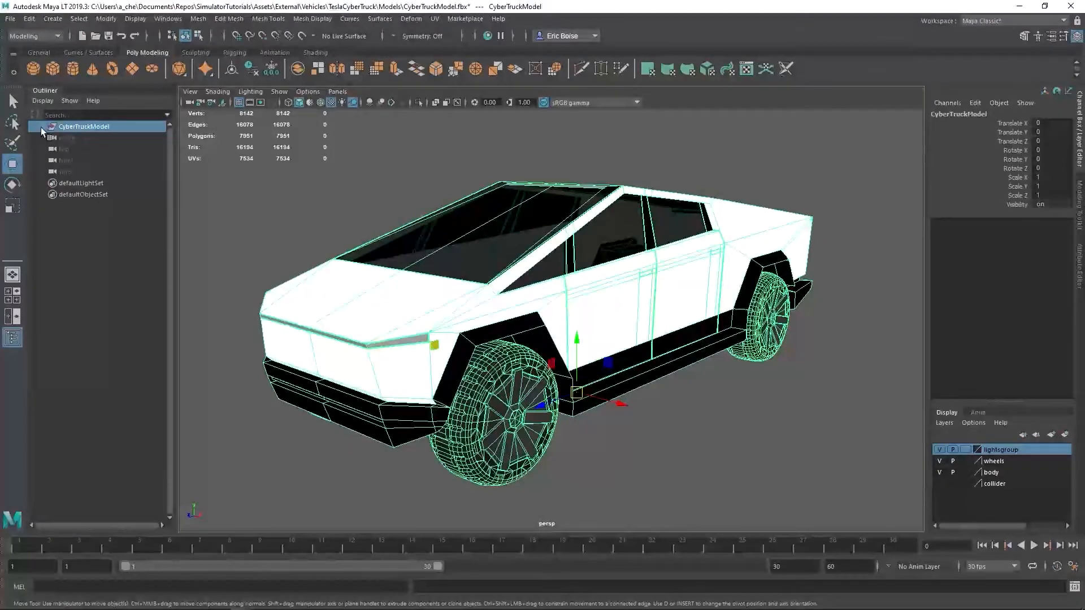
{"action": "left_click", "coordinate": [43, 126]}
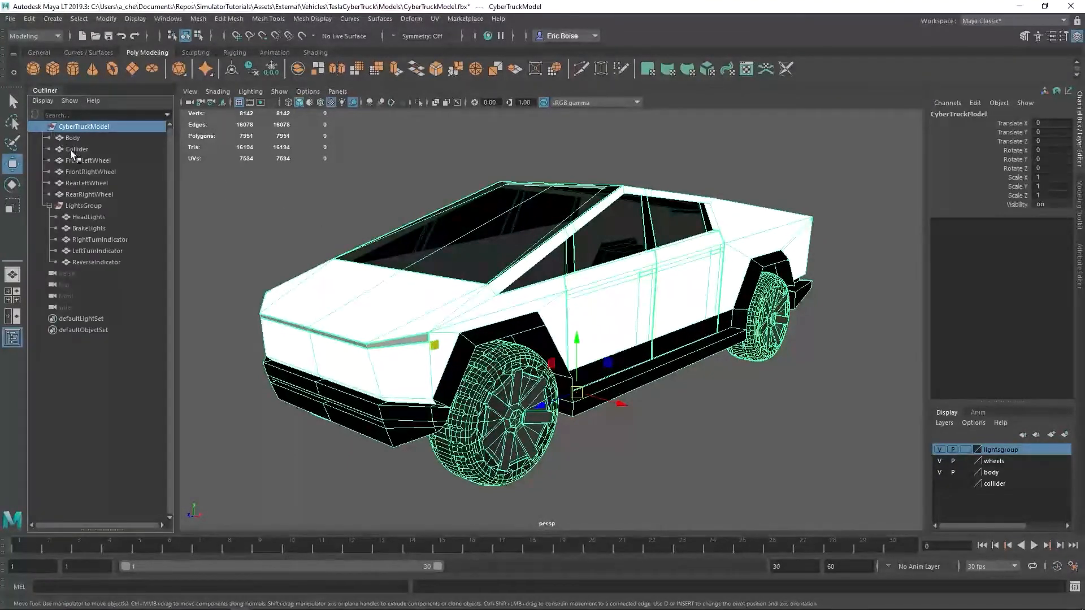
{"action": "left_click", "coordinate": [77, 149]}
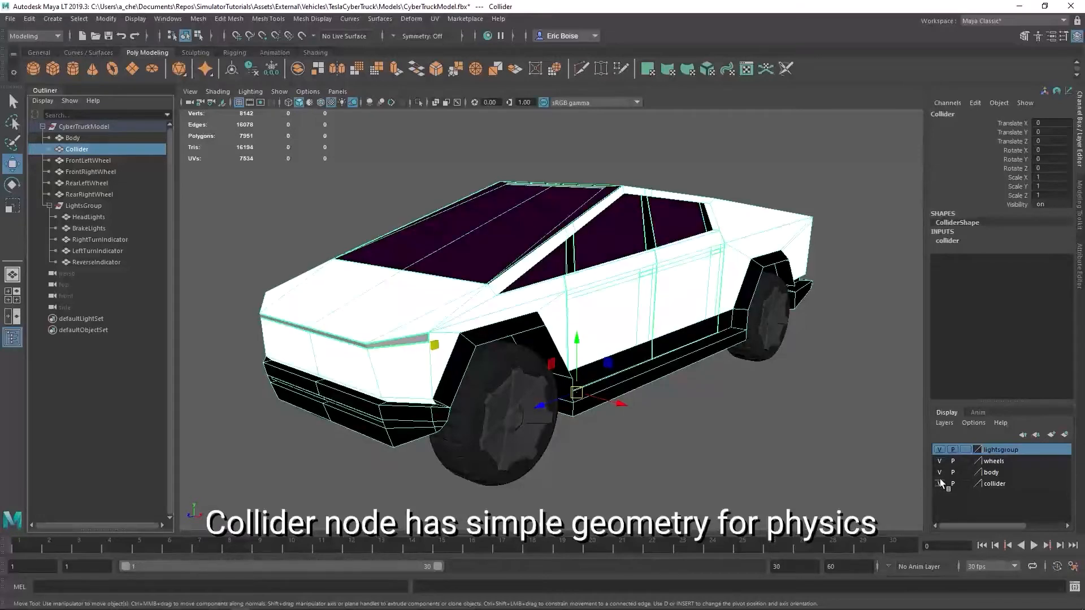
{"action": "left_click", "coordinate": [939, 472]}
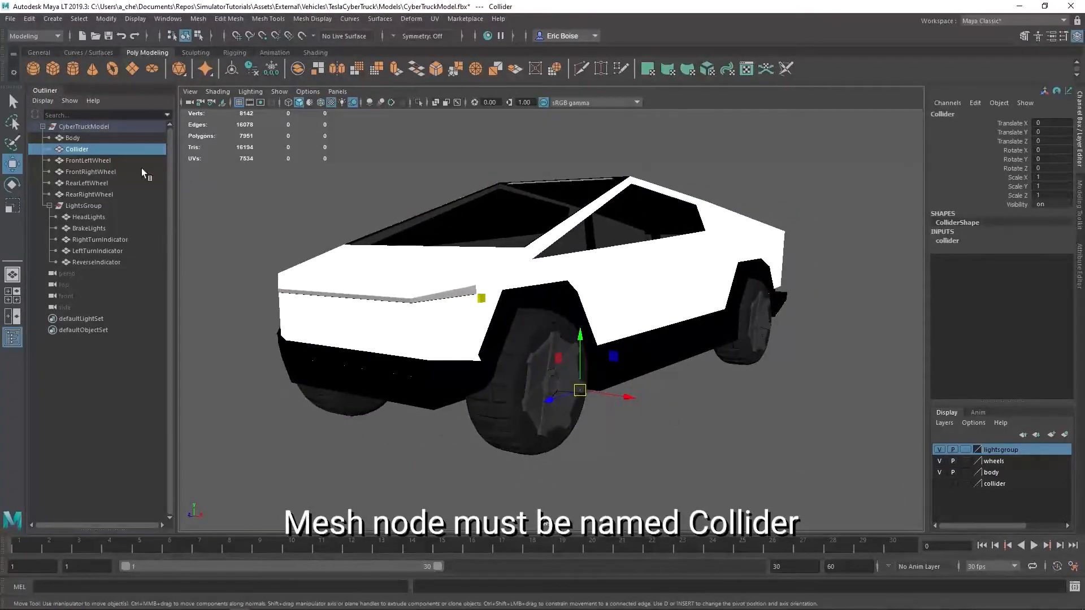
{"action": "left_click", "coordinate": [71, 138]}
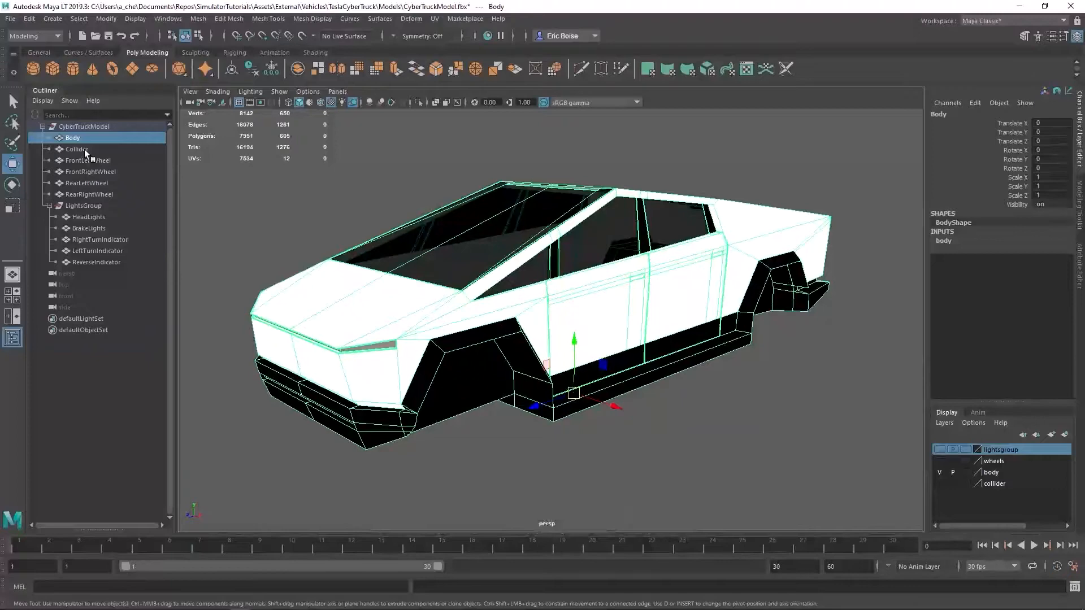
Step: Inspect FrontLeftWheel and the LightsGroup lights, then export CyberTruckModel as CyberTruck.fbx
{"action": "left_click", "coordinate": [89, 160]}
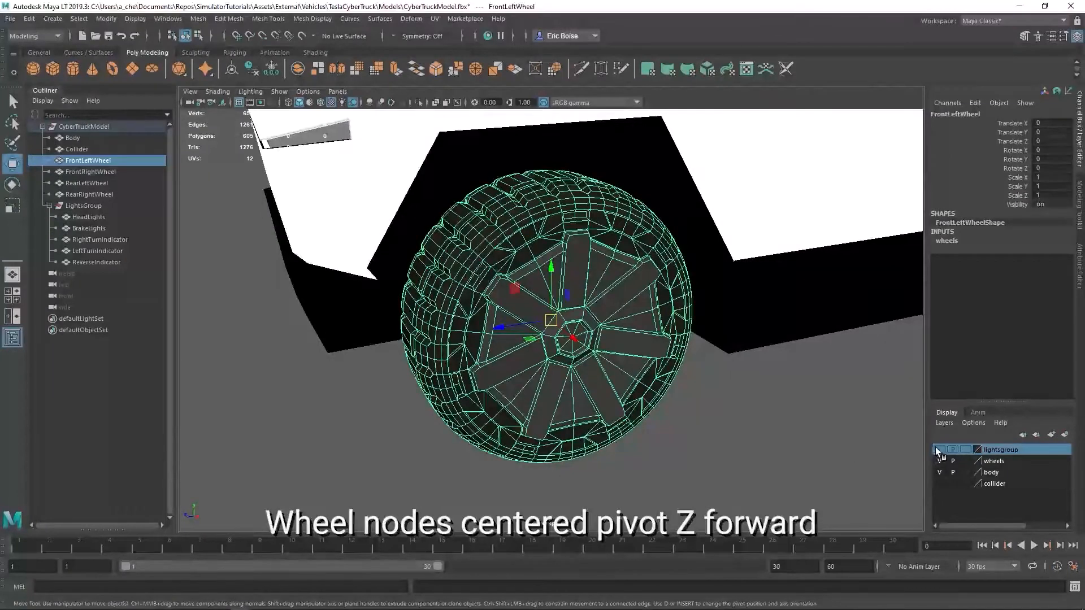
{"action": "left_click", "coordinate": [939, 461]}
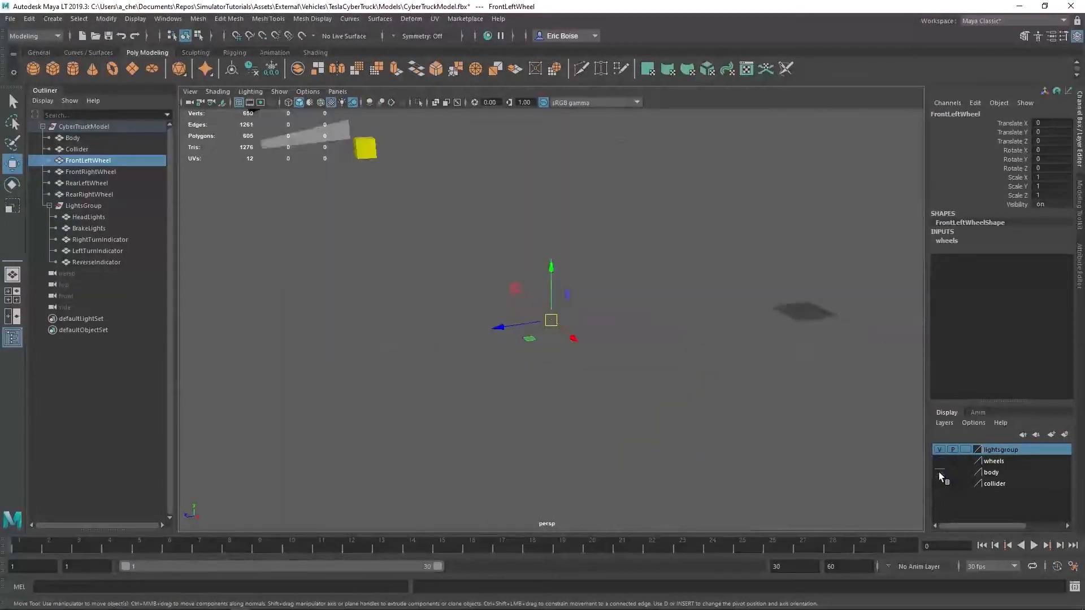
{"action": "left_click", "coordinate": [83, 206]}
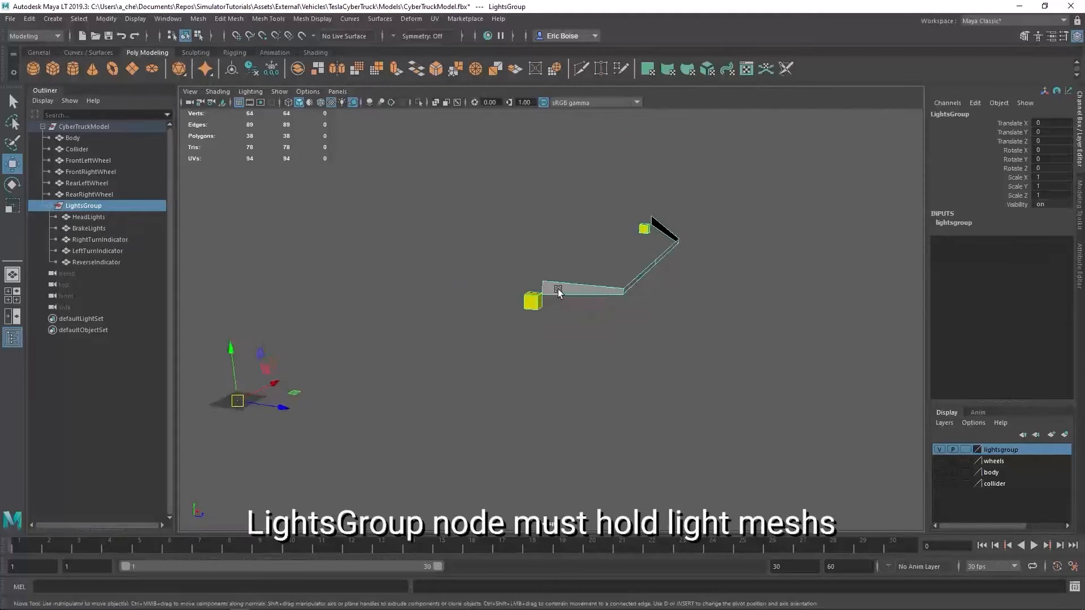
{"action": "left_click", "coordinate": [98, 240]}
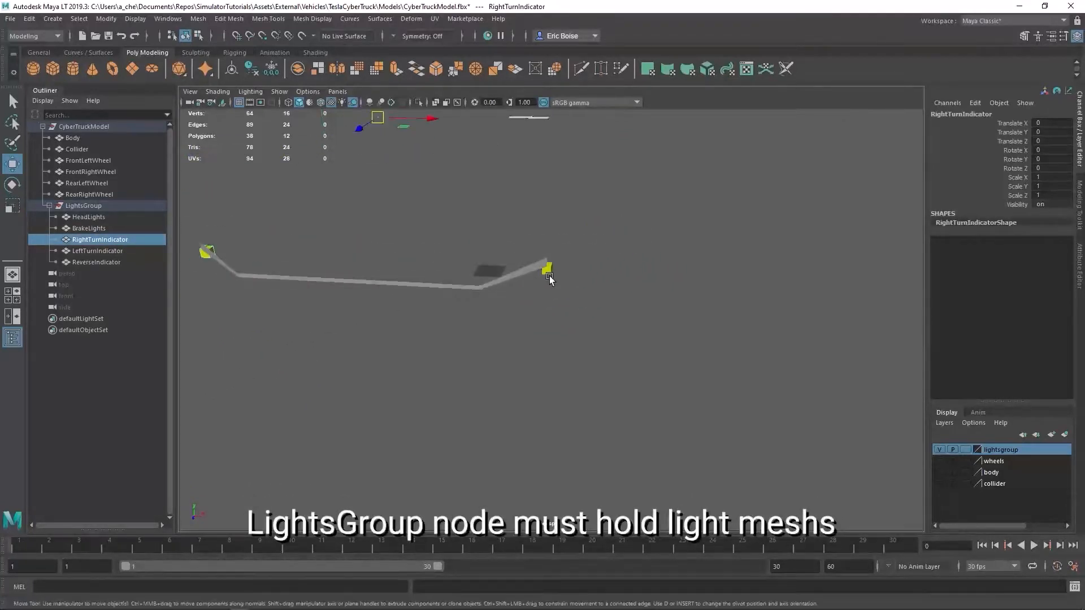
{"action": "left_click", "coordinate": [97, 250]}
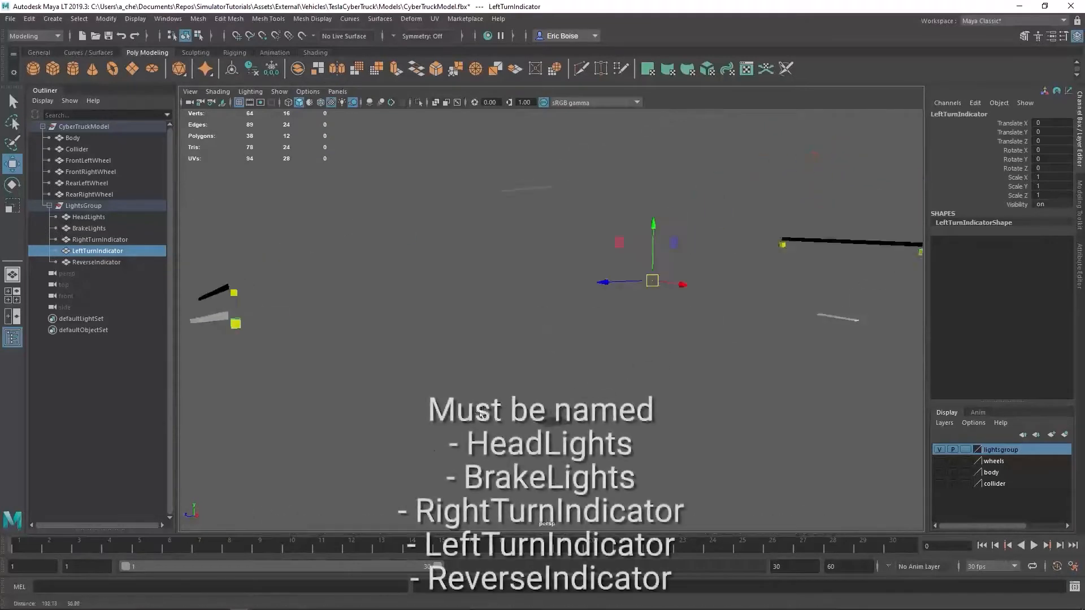
{"action": "left_click", "coordinate": [88, 228]}
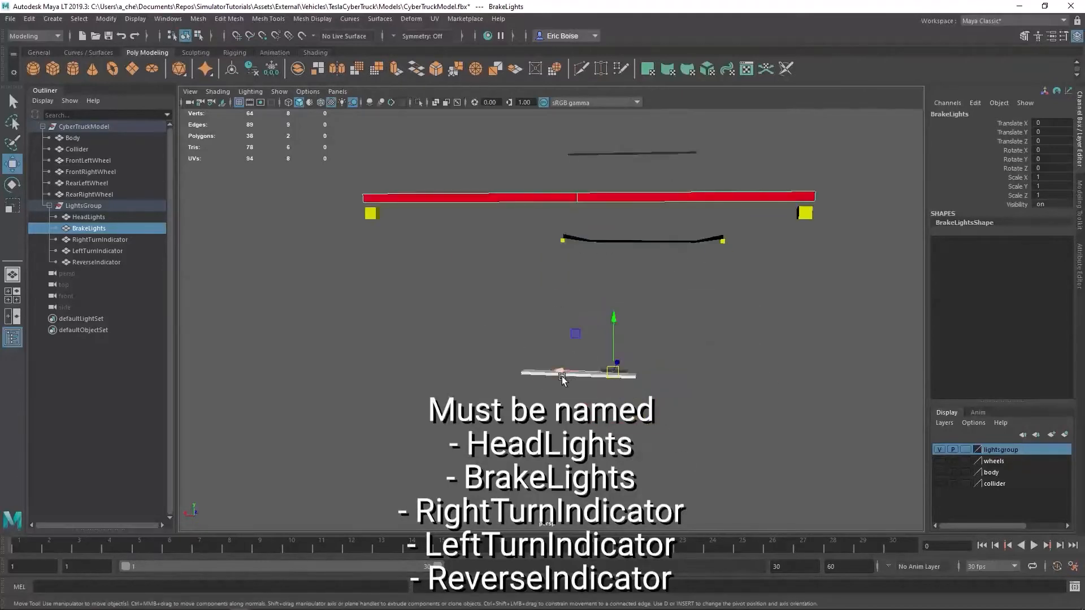
{"action": "left_click", "coordinate": [96, 262]}
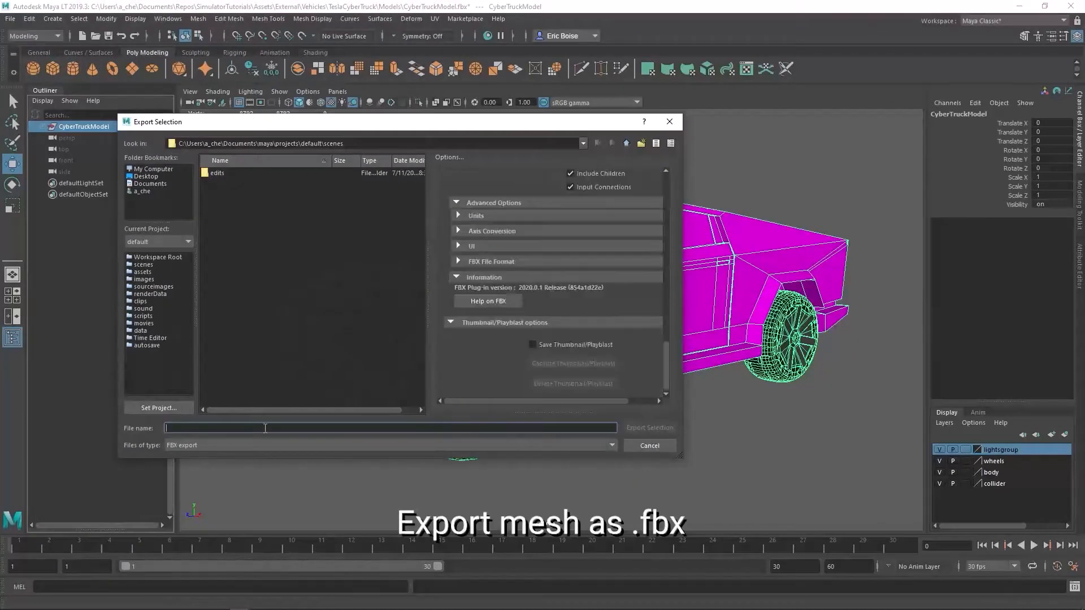
{"action": "type", "text": "Cyber"}
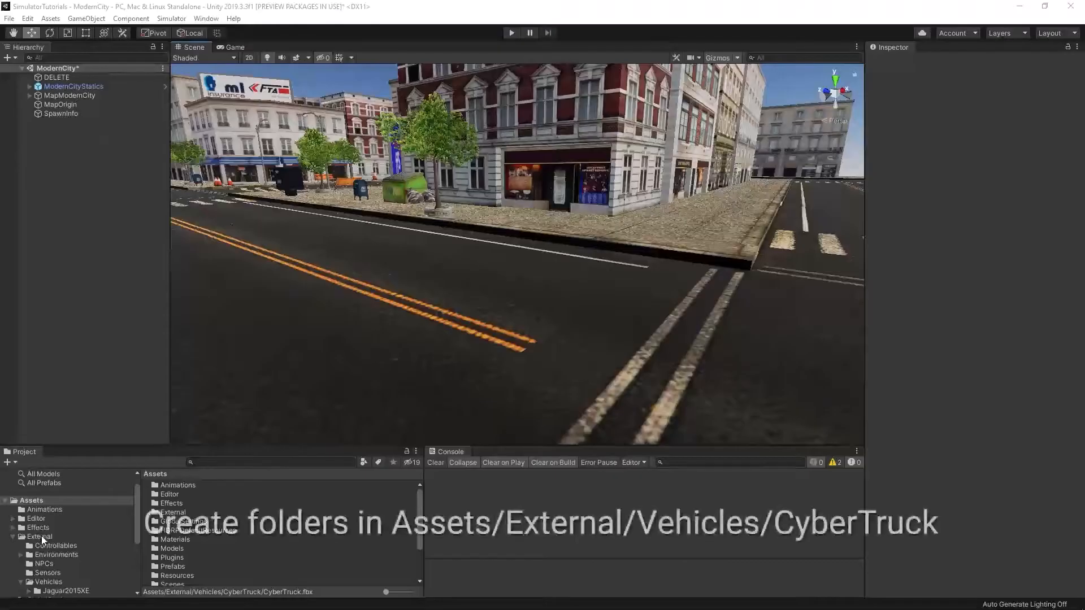
Step: Create a CyberTruck folder under Vehicles containing Models with a Materials subfolder
{"action": "right_click", "coordinate": [47, 548]}
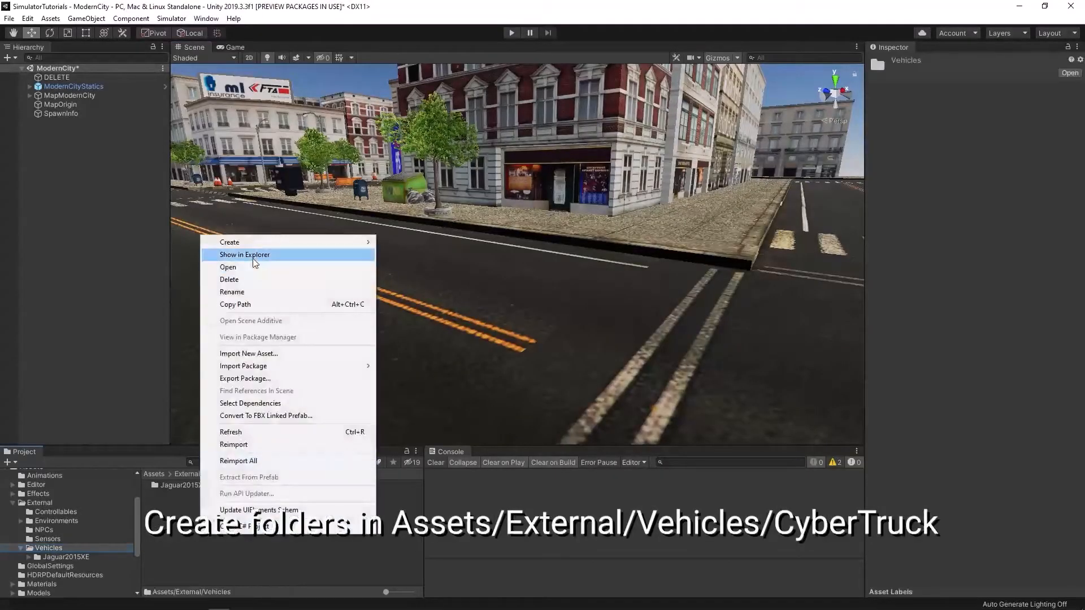
{"action": "left_click", "coordinate": [229, 242]}
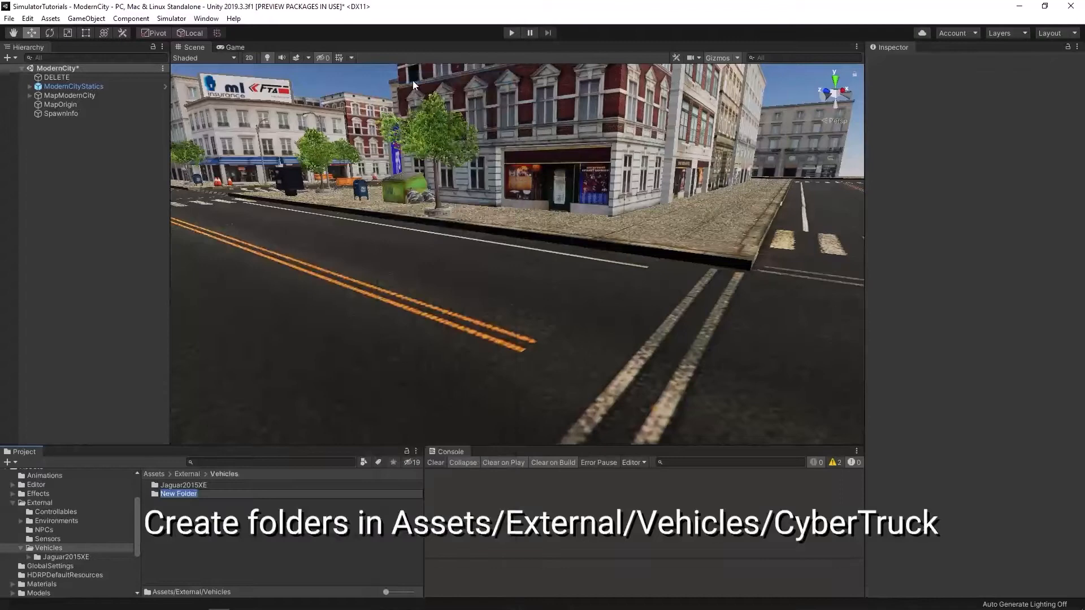
{"action": "type", "text": "CyberTruck"}
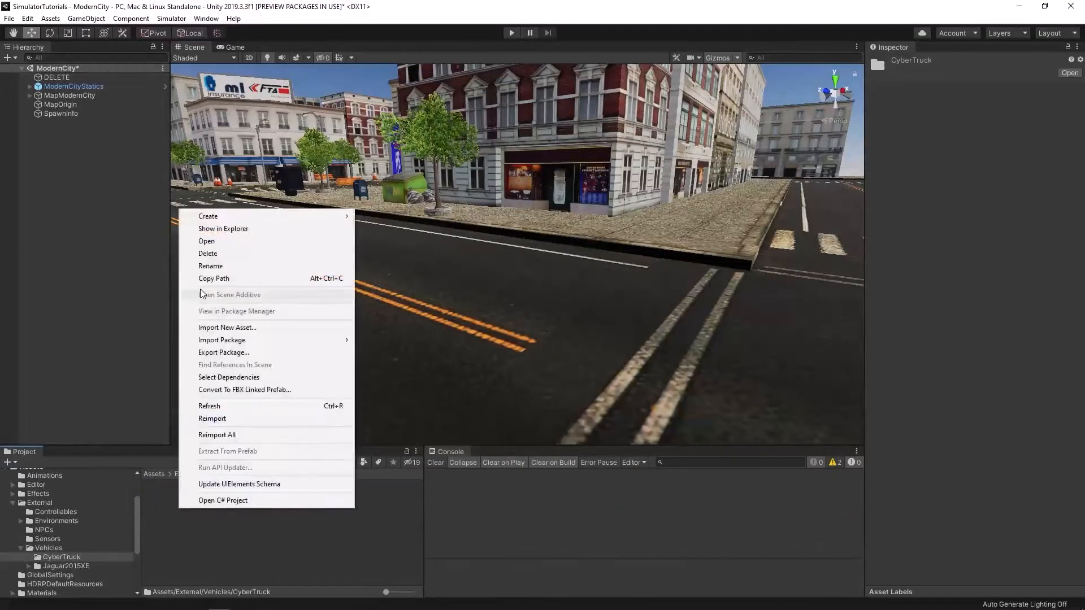
{"action": "left_click", "coordinate": [208, 216]}
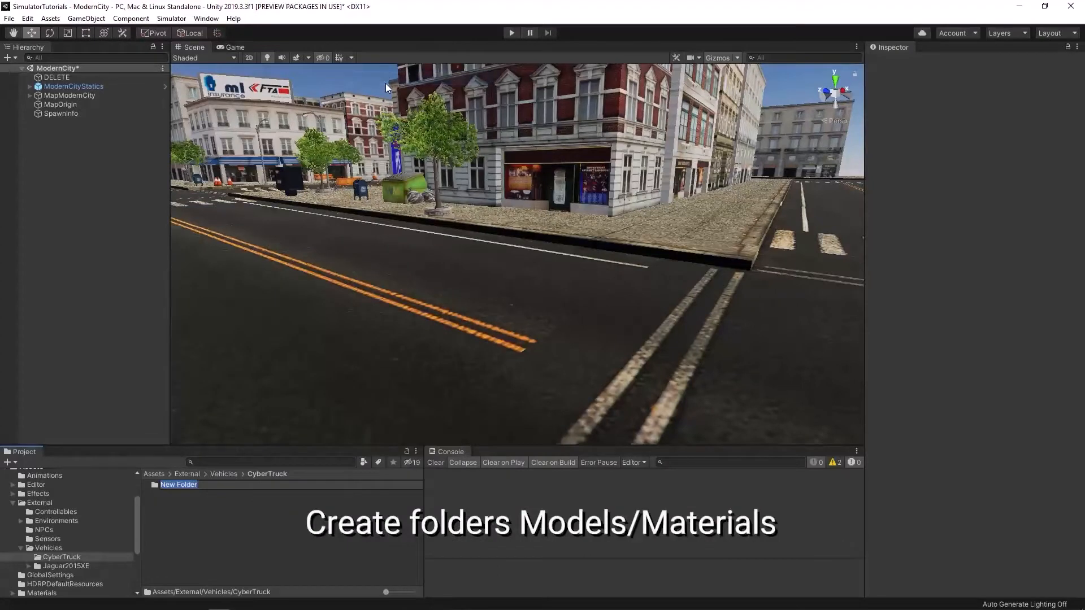
{"action": "type", "text": "Models"}
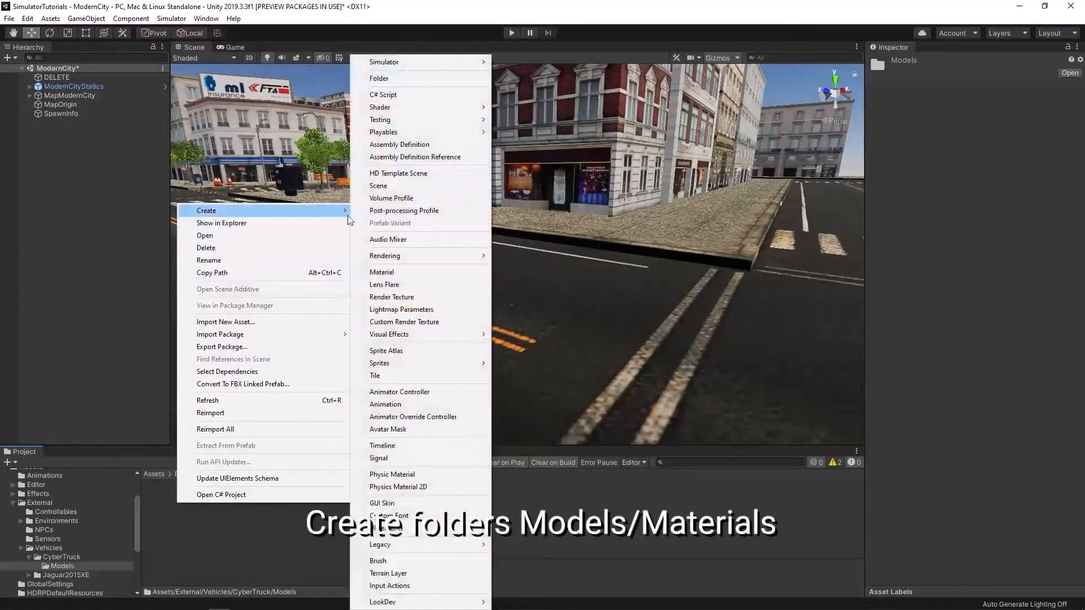
{"action": "left_click", "coordinate": [379, 78]}
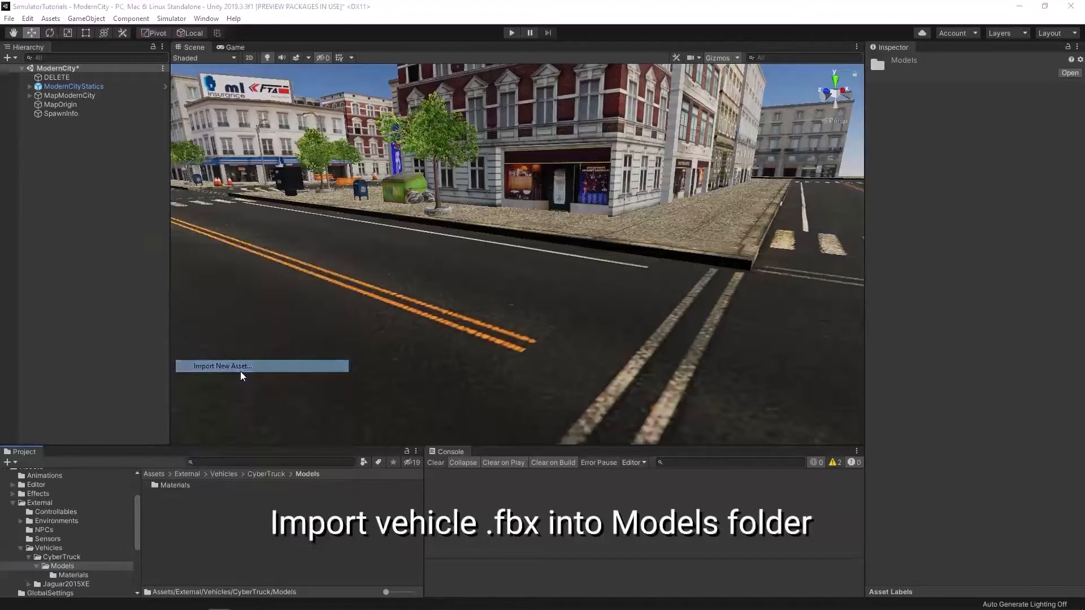
Step: Import CyberTruck.fbx into Models, set rig Animation Type to None, and disable Import Animation
{"action": "left_click", "coordinate": [221, 366]}
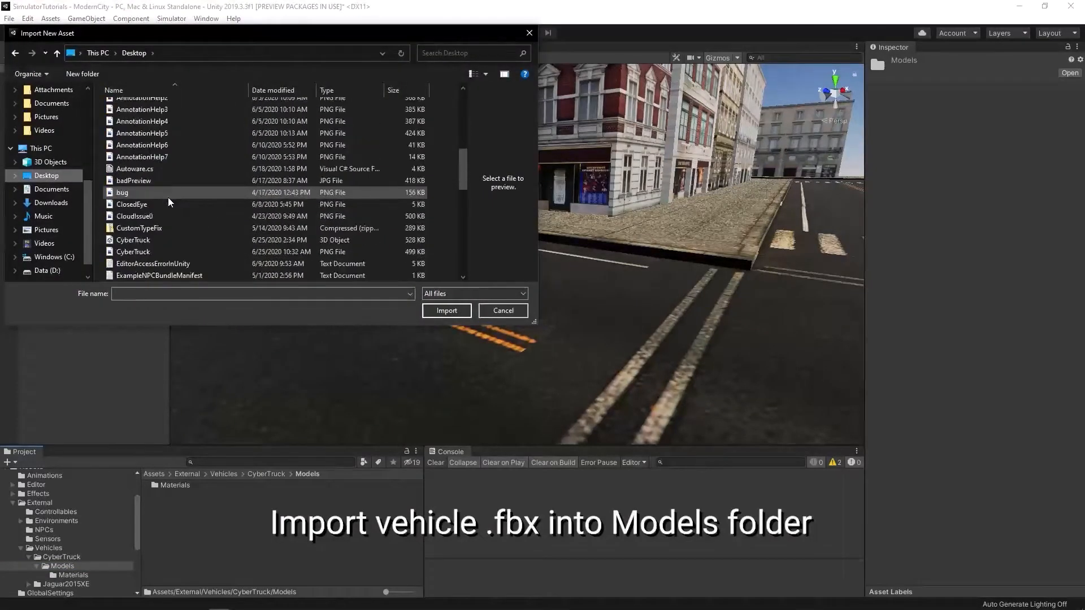
{"action": "left_click", "coordinate": [447, 310]}
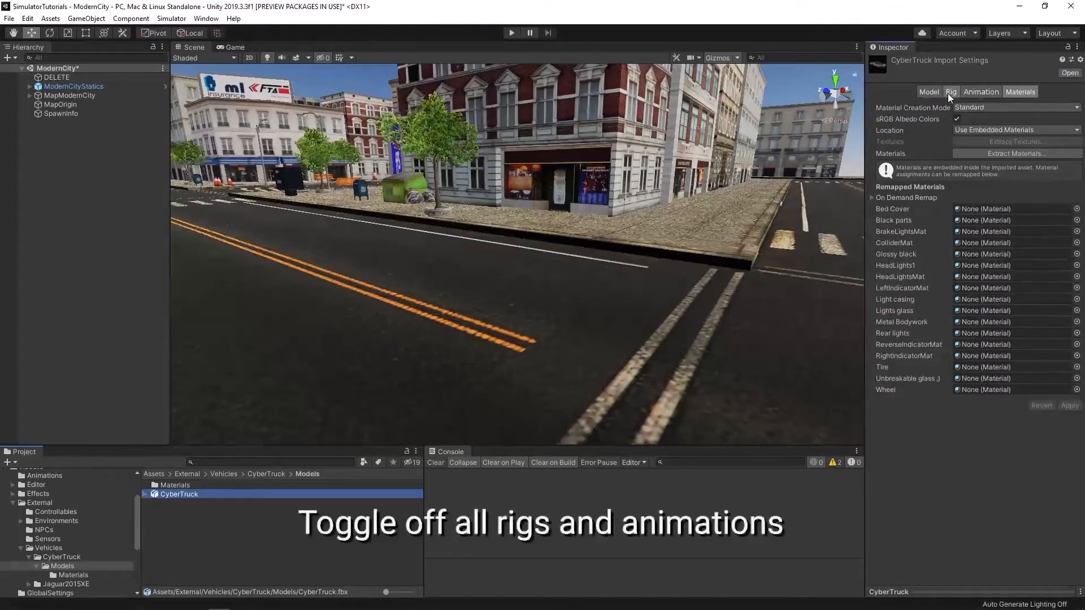
{"action": "left_click", "coordinate": [951, 92]}
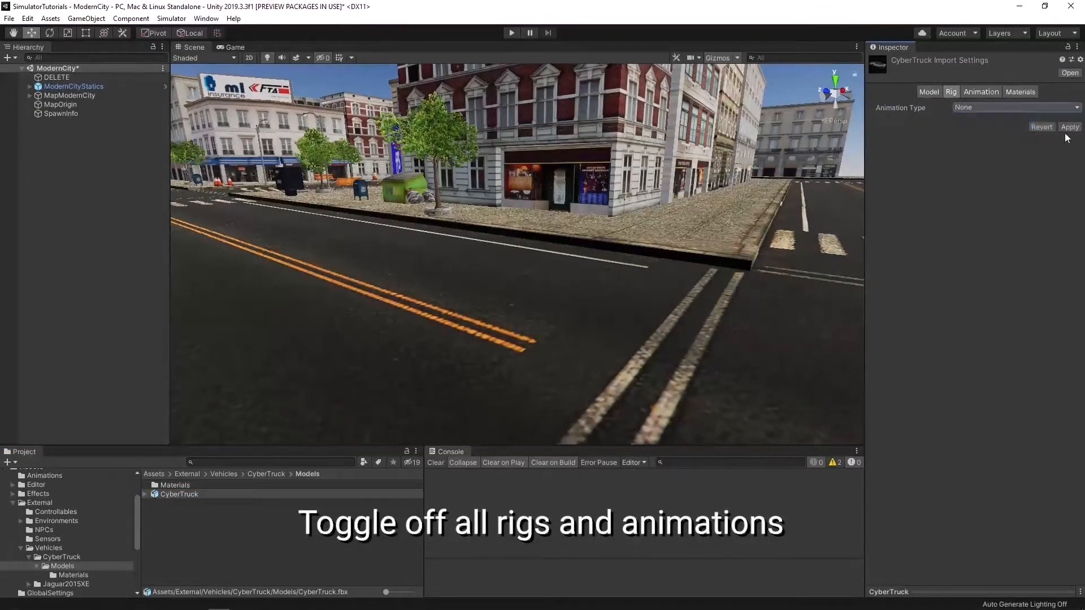
{"action": "left_click", "coordinate": [981, 91]}
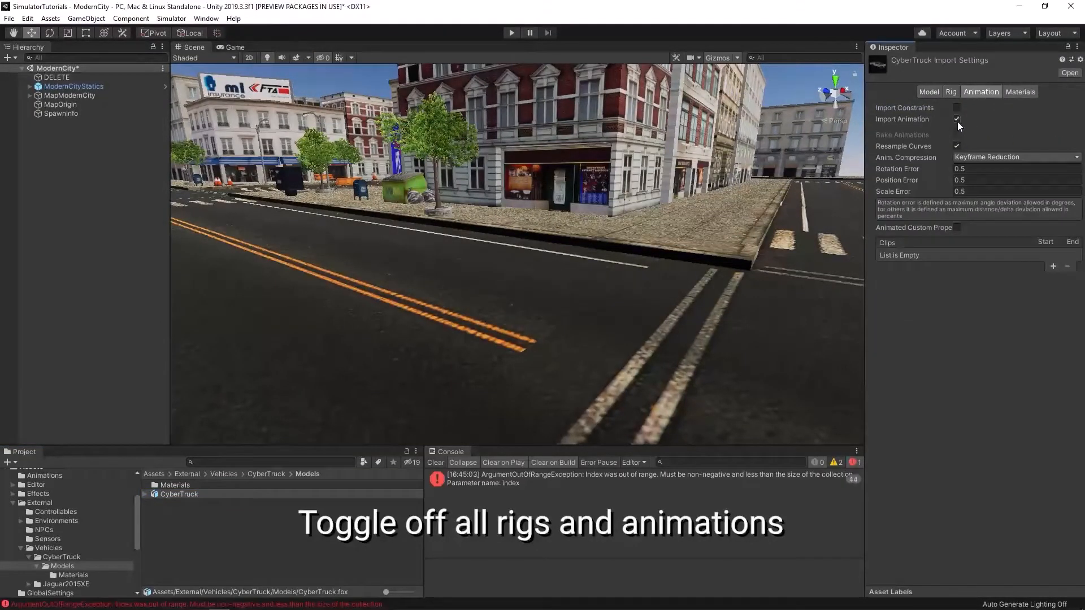
{"action": "left_click", "coordinate": [958, 120]}
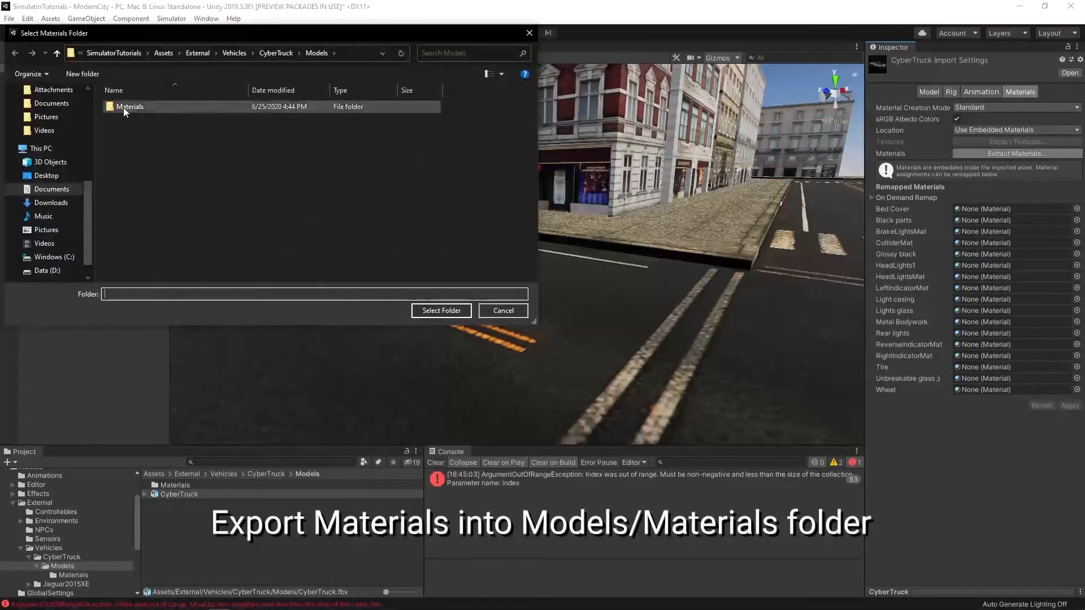
Step: Extract the truck's materials into Models/Materials and clear the Console errors
{"action": "left_click", "coordinate": [130, 106]}
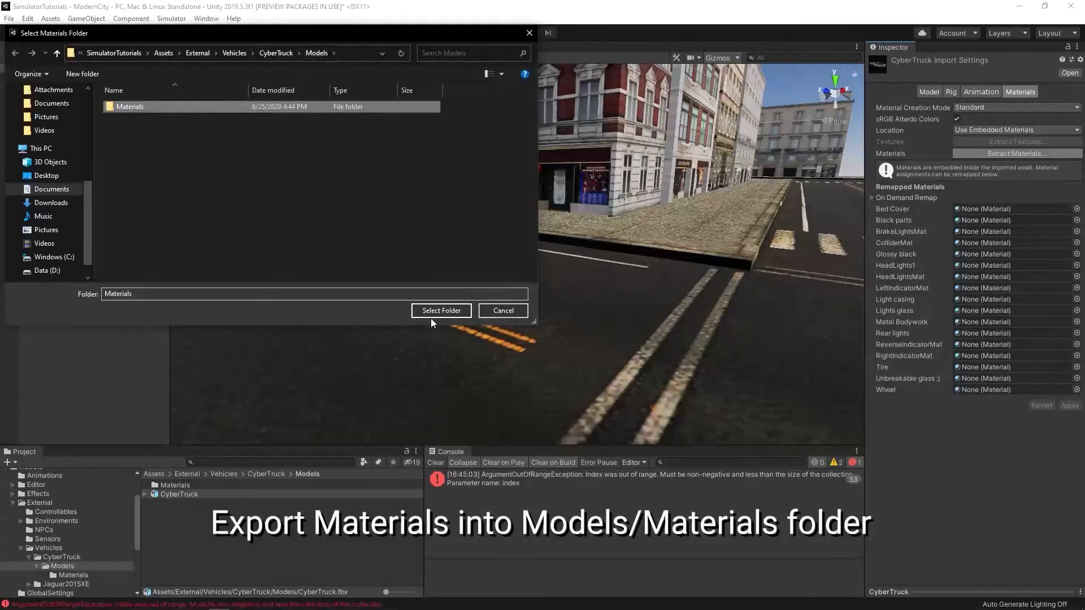
{"action": "left_click", "coordinate": [440, 310]}
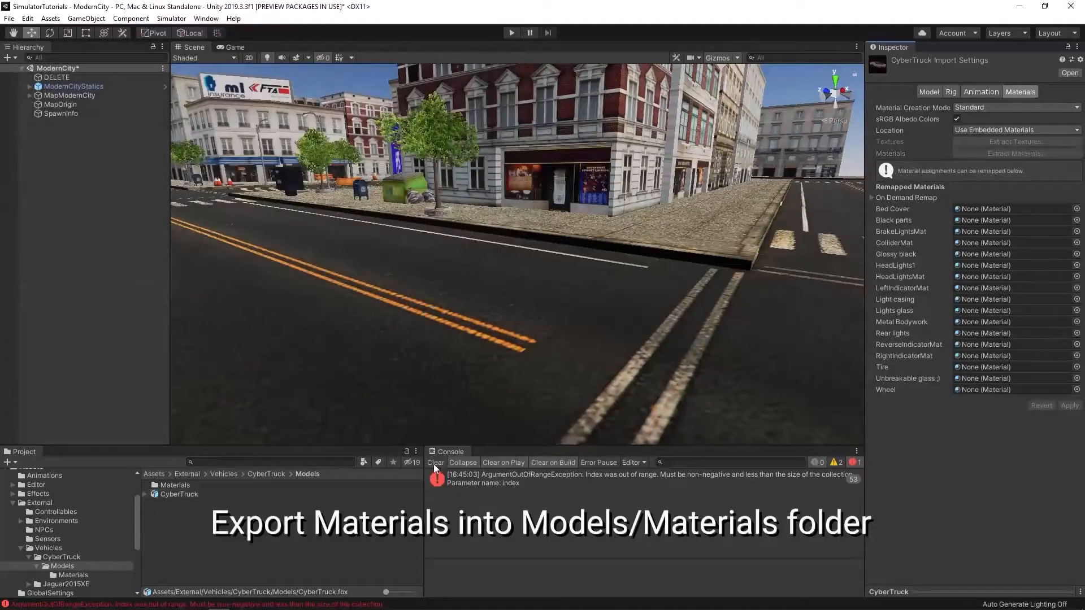
{"action": "left_click", "coordinate": [177, 494]}
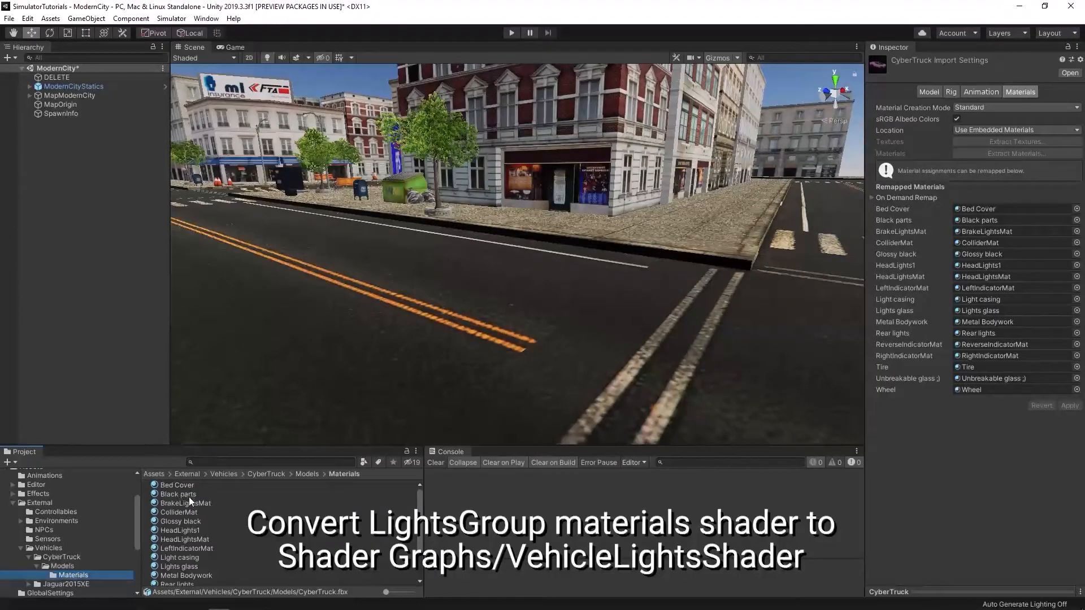
Step: Switch BrakeLightsMat, HeadLightsMat and the other light materials to VehicleLightsShader
{"action": "left_click", "coordinate": [185, 503]}
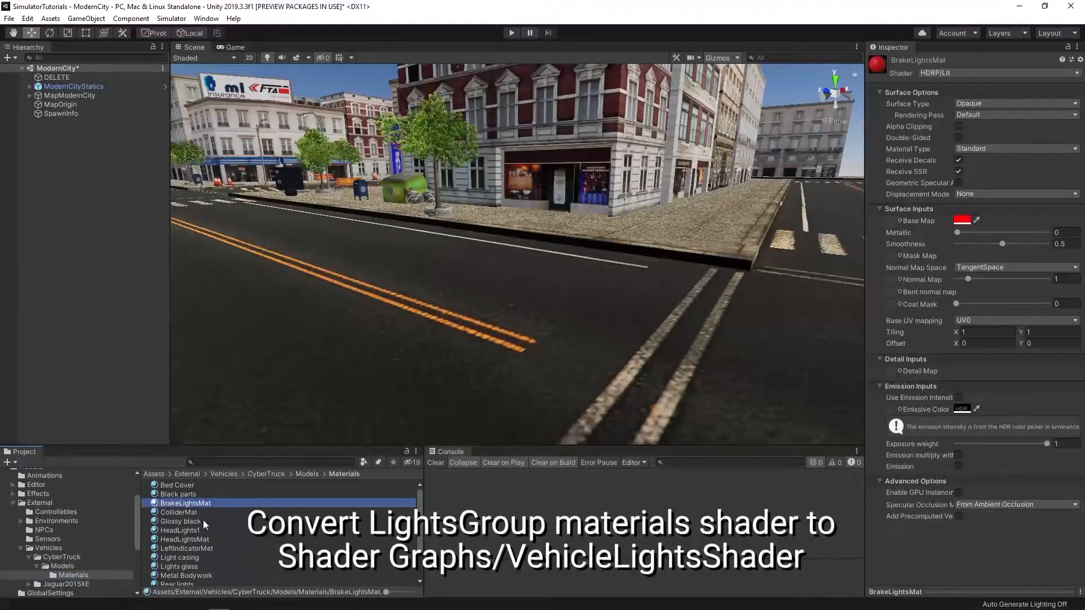
{"action": "left_click", "coordinate": [186, 548]}
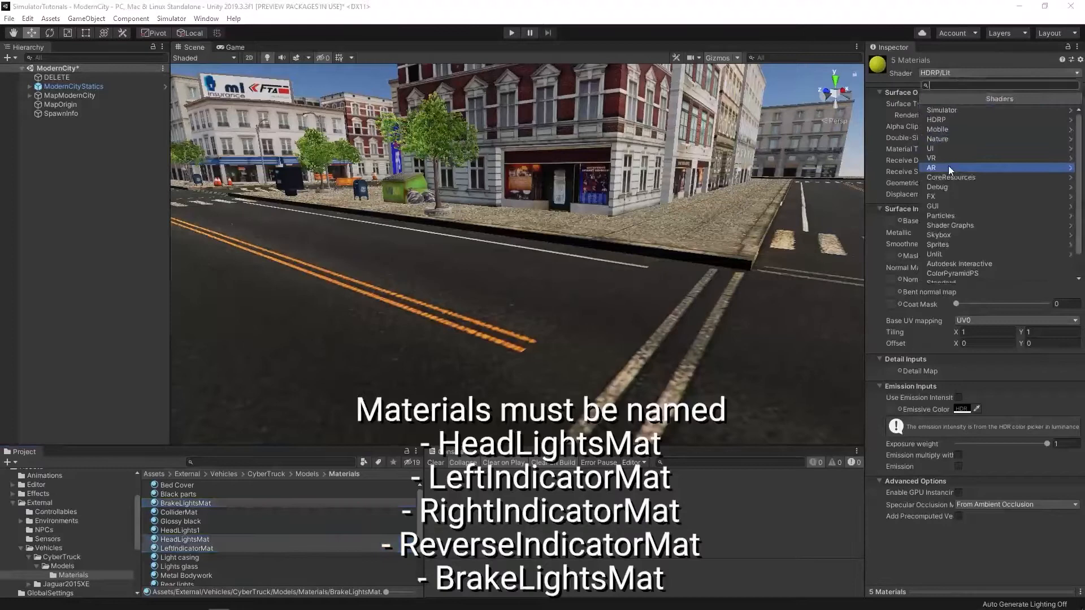
{"action": "left_click", "coordinate": [950, 224]}
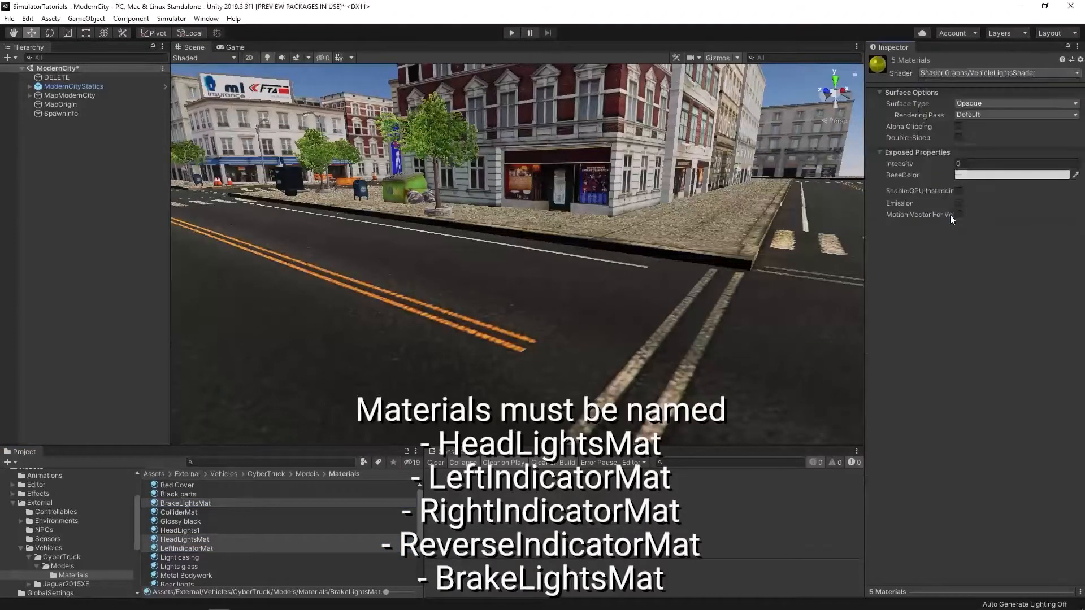
{"action": "left_click", "coordinate": [186, 502]}
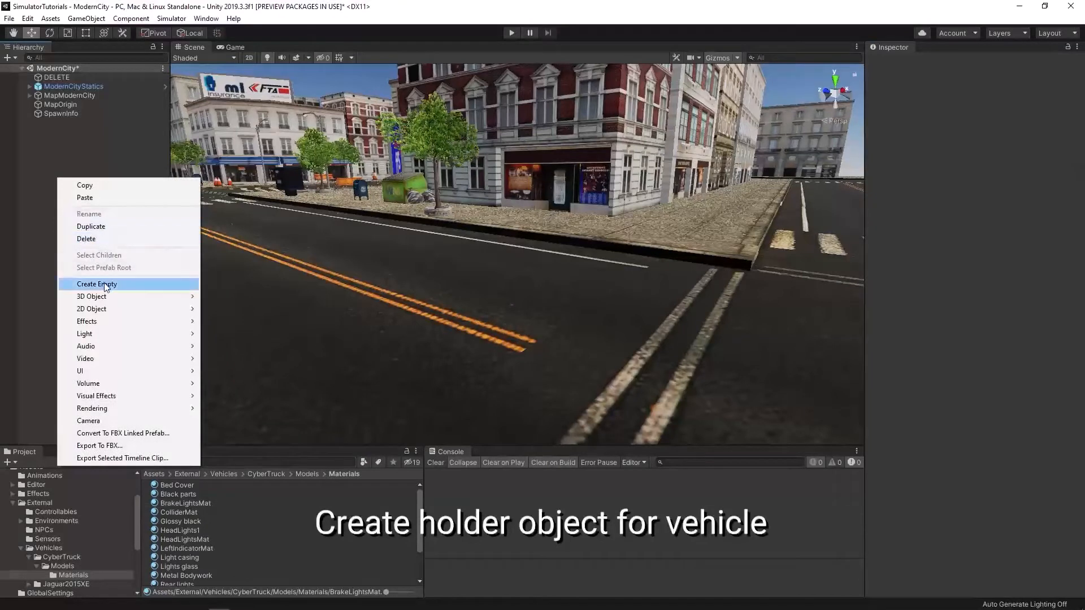
Step: Reset an empty CyberTruck object to the origin, parent the truck model, and save CyberTruck.prefab
{"action": "left_click", "coordinate": [96, 284]}
{"action": "type", "text": "CyberTruck"}
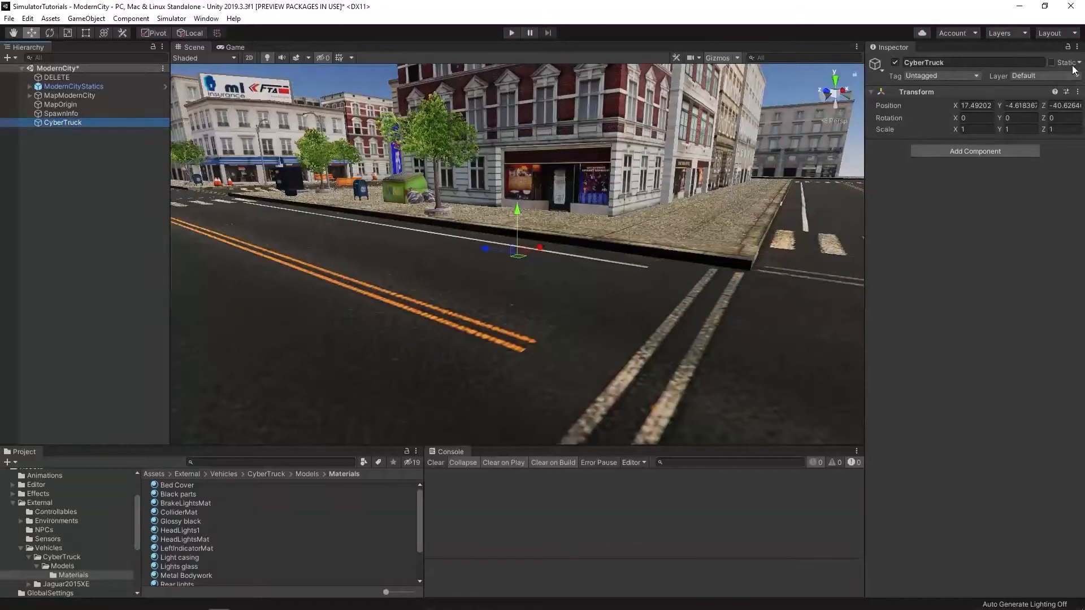
{"action": "triple_click", "coordinate": [1017, 105]}
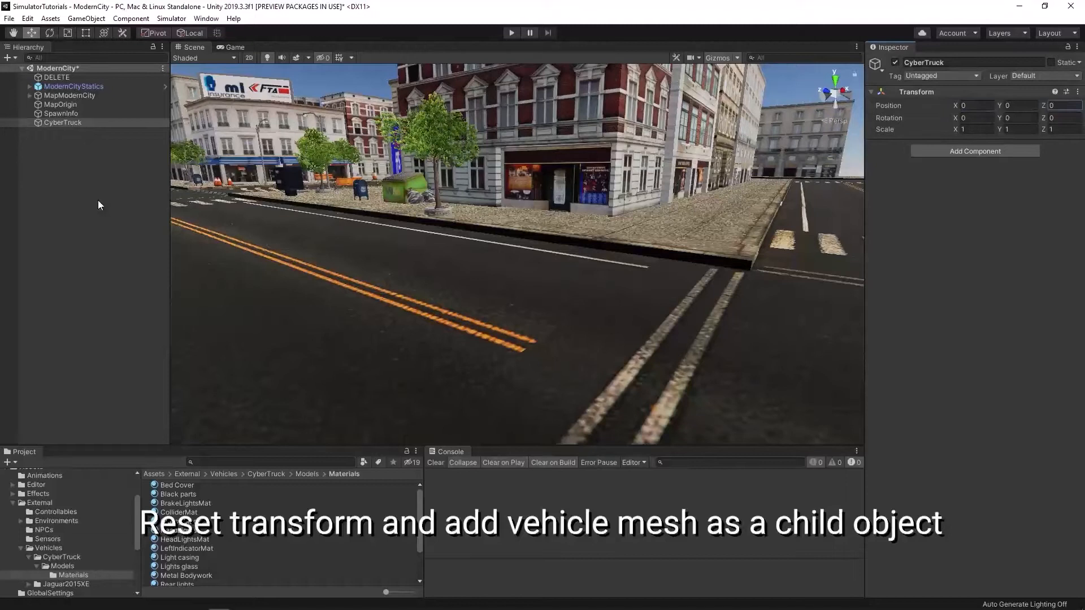
{"action": "left_click", "coordinate": [62, 565]}
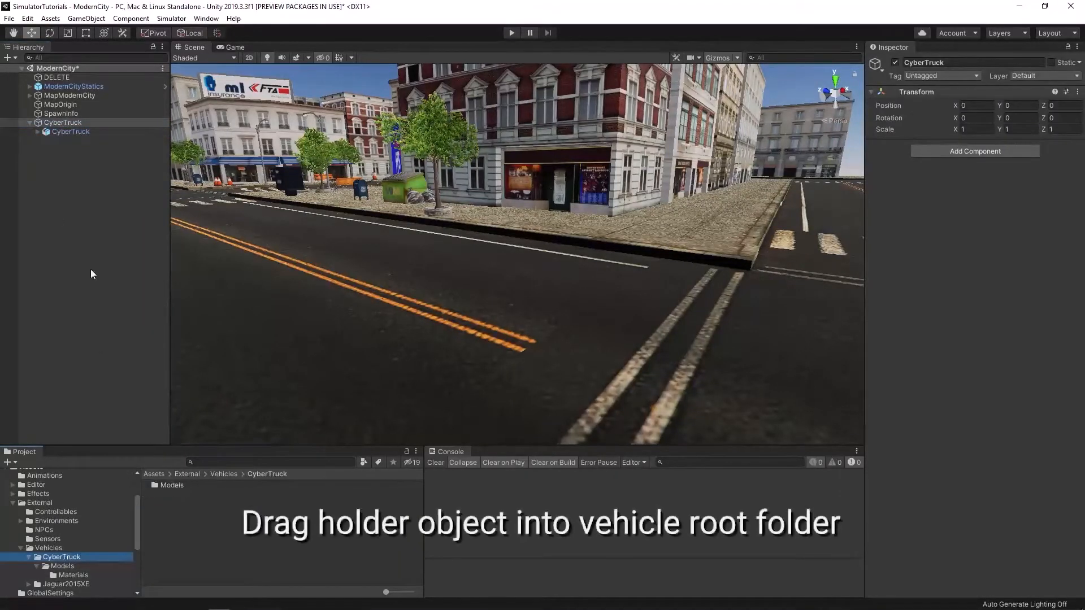
{"action": "left_click", "coordinate": [178, 494]}
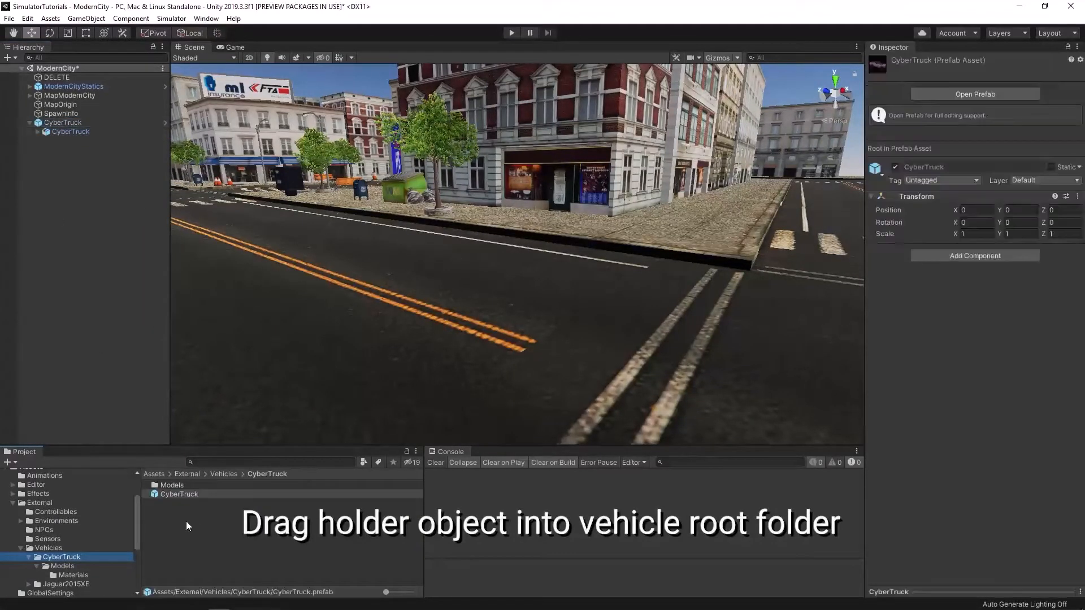
{"action": "left_click", "coordinate": [179, 494]}
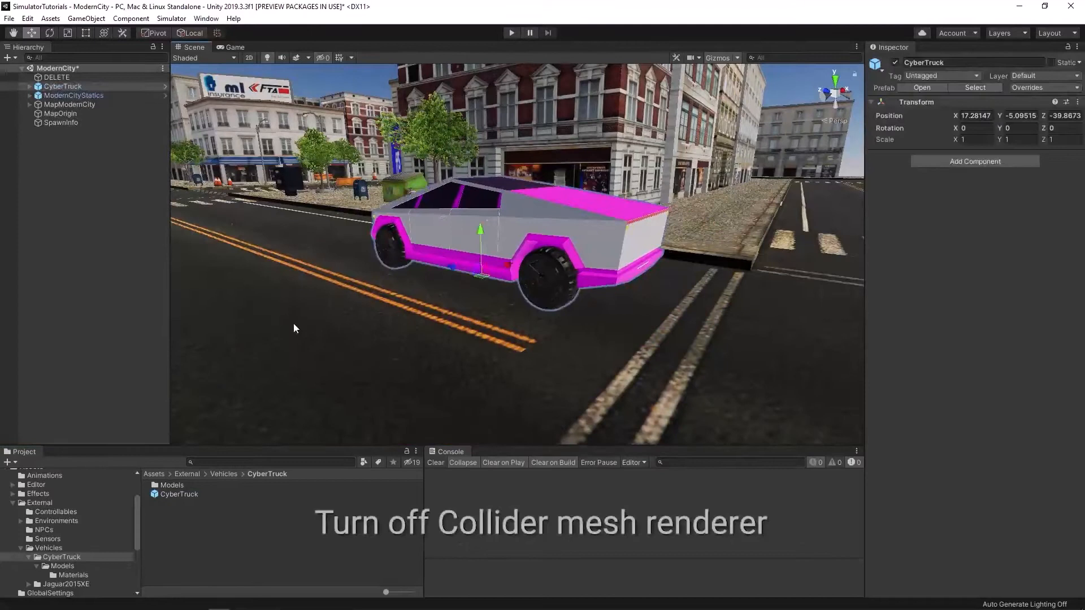
Step: Expand CyberTruck, select its Collider, and untick the Mesh Renderer
{"action": "left_click", "coordinate": [31, 86]}
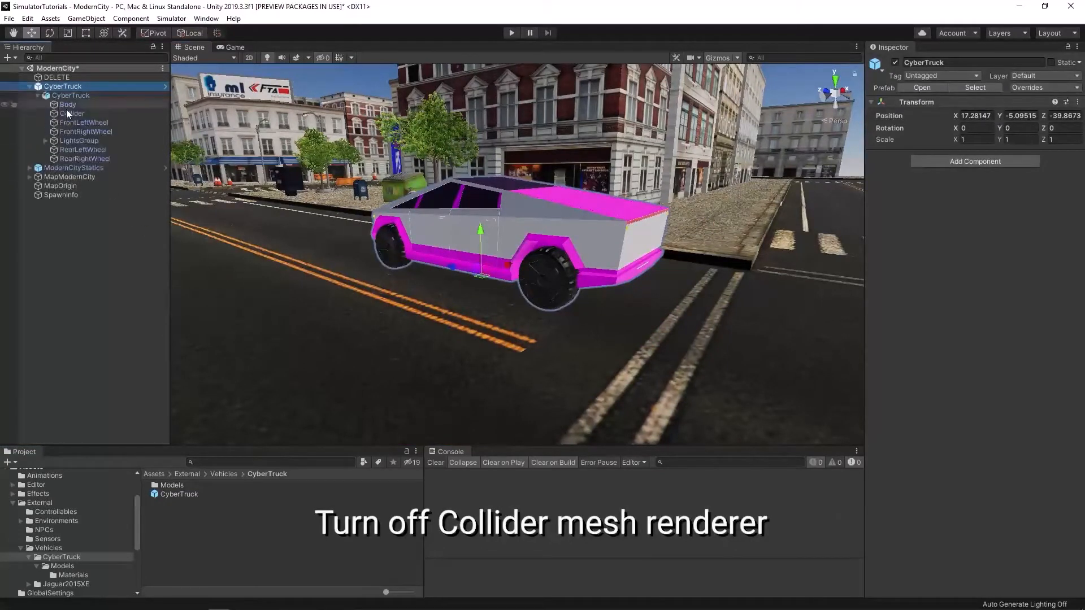
{"action": "left_click", "coordinate": [71, 113]}
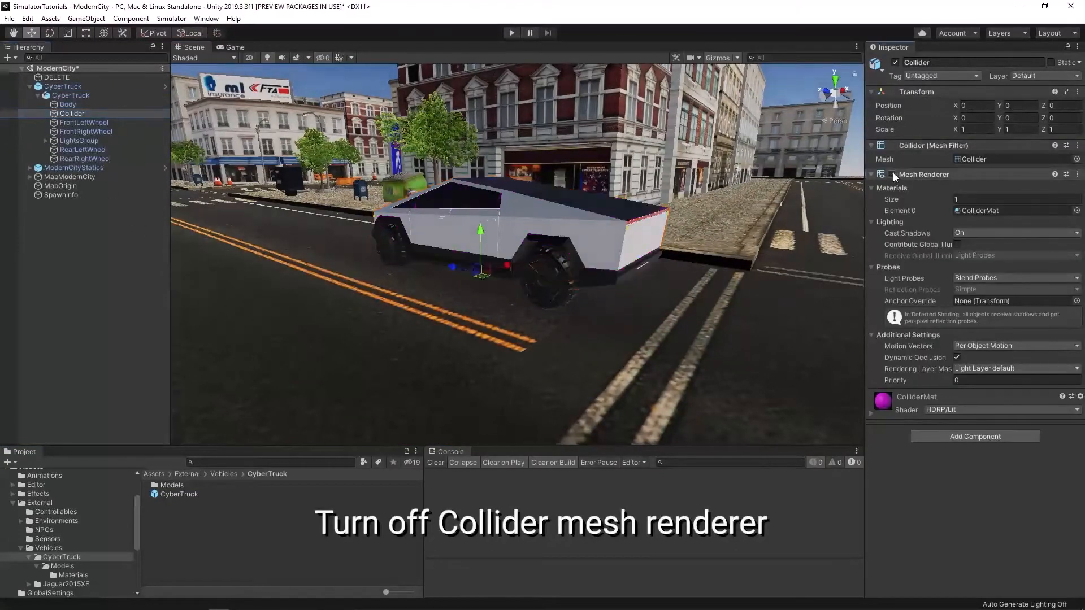
{"action": "left_click", "coordinate": [63, 86]}
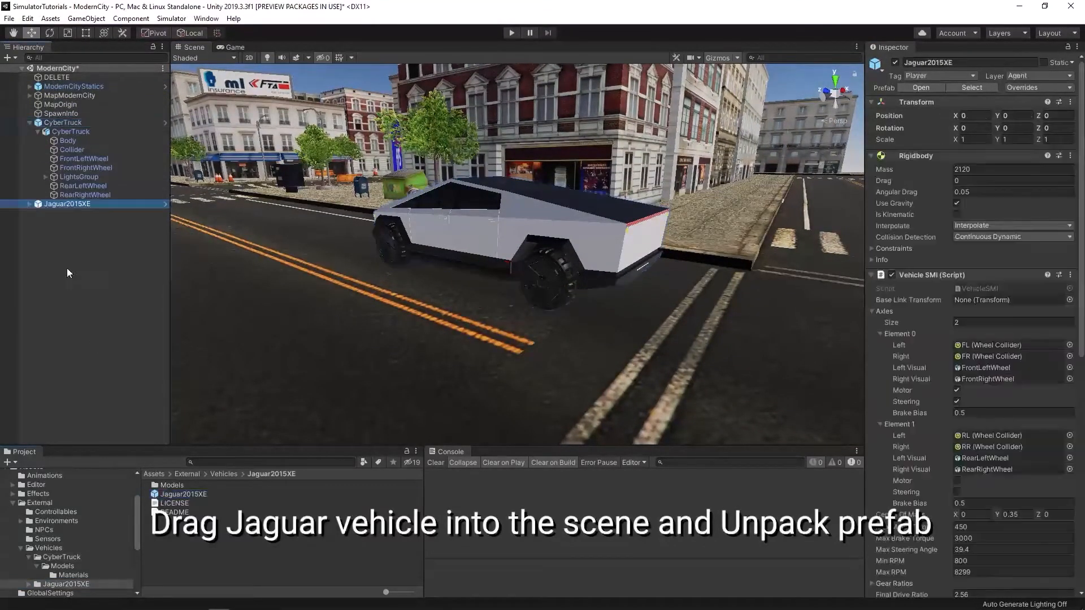
Step: Unpack Jaguar2015XE completely and move its WheelColliderHolder and lights under CyberTruck
{"action": "right_click", "coordinate": [67, 203]}
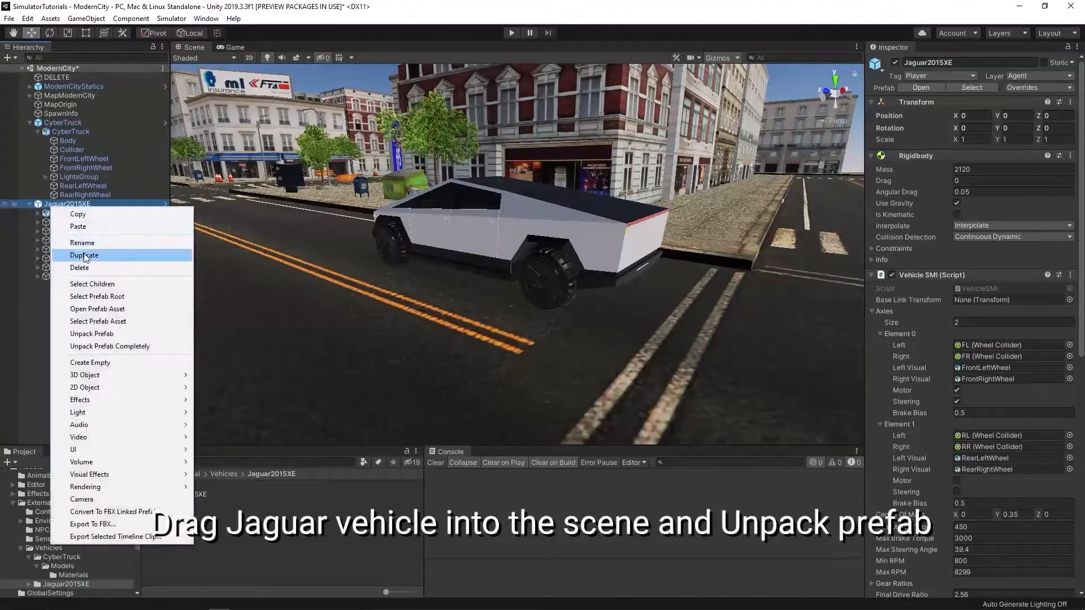
{"action": "left_click", "coordinate": [92, 333]}
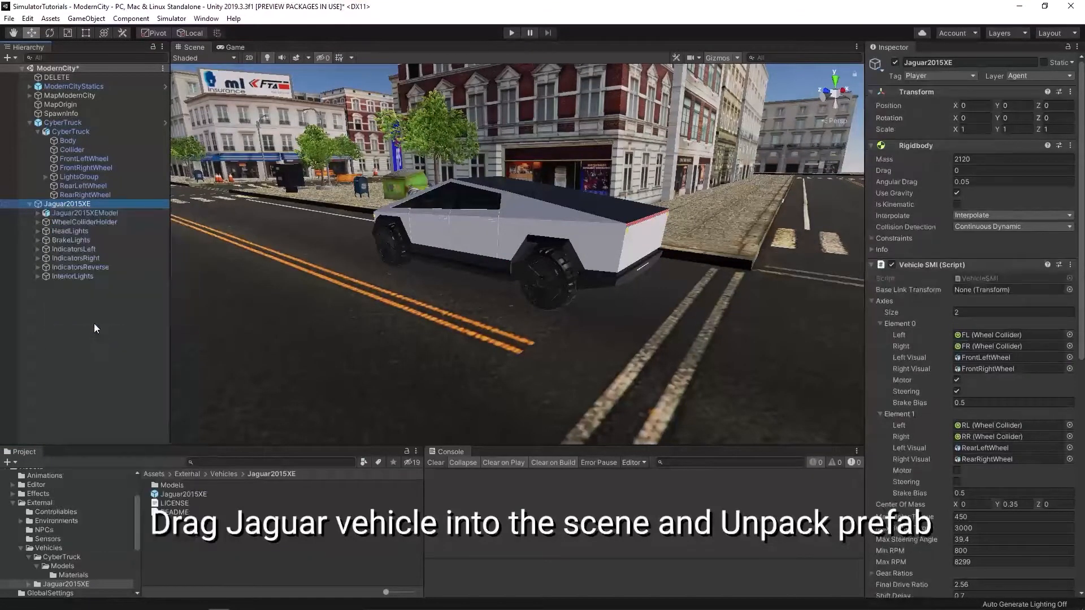
{"action": "left_click", "coordinate": [84, 222]}
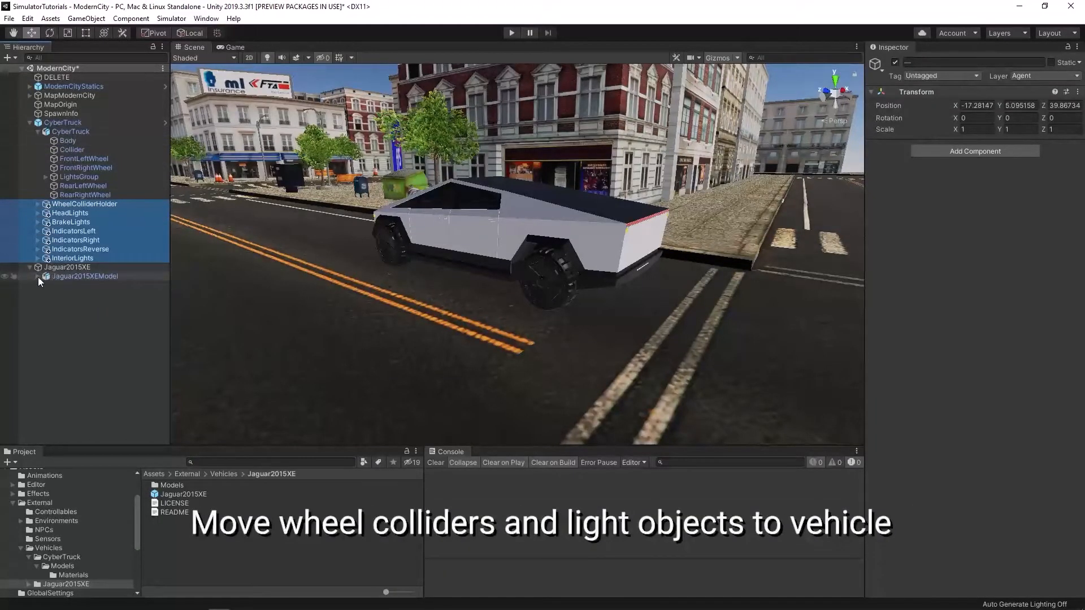
Step: Copy the Rigidbody component from Jaguar2015XE
{"action": "left_click", "coordinate": [67, 267]}
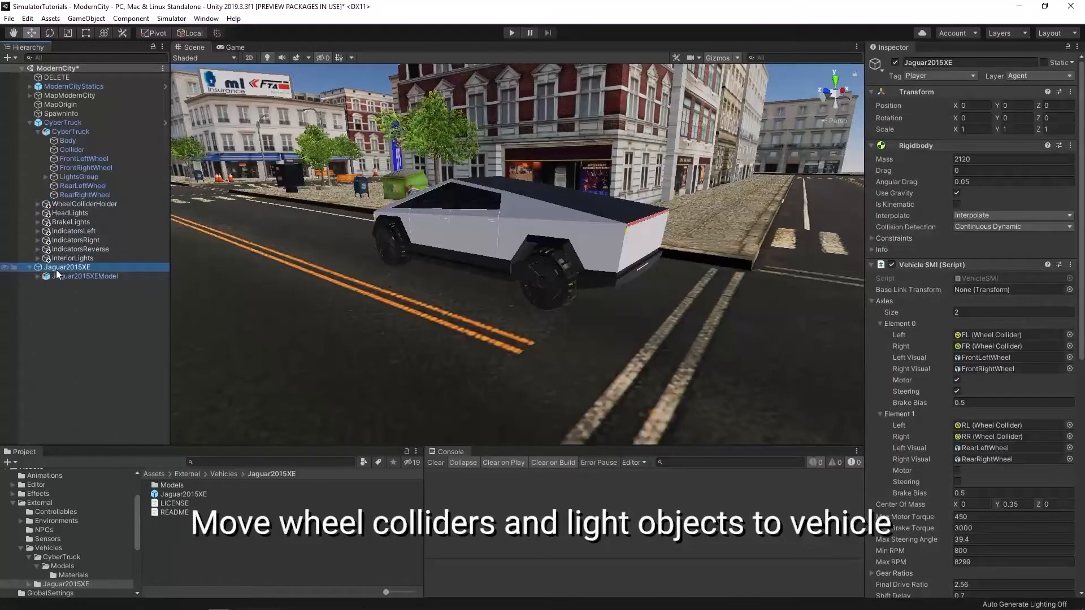
{"action": "left_click", "coordinate": [1060, 146]}
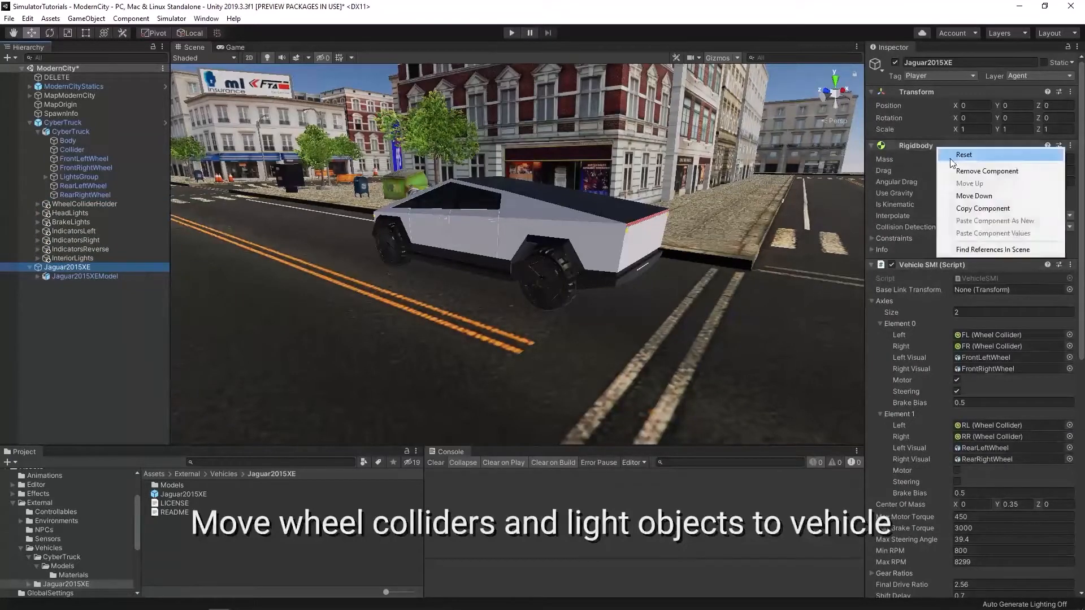
{"action": "left_click", "coordinate": [63, 123]}
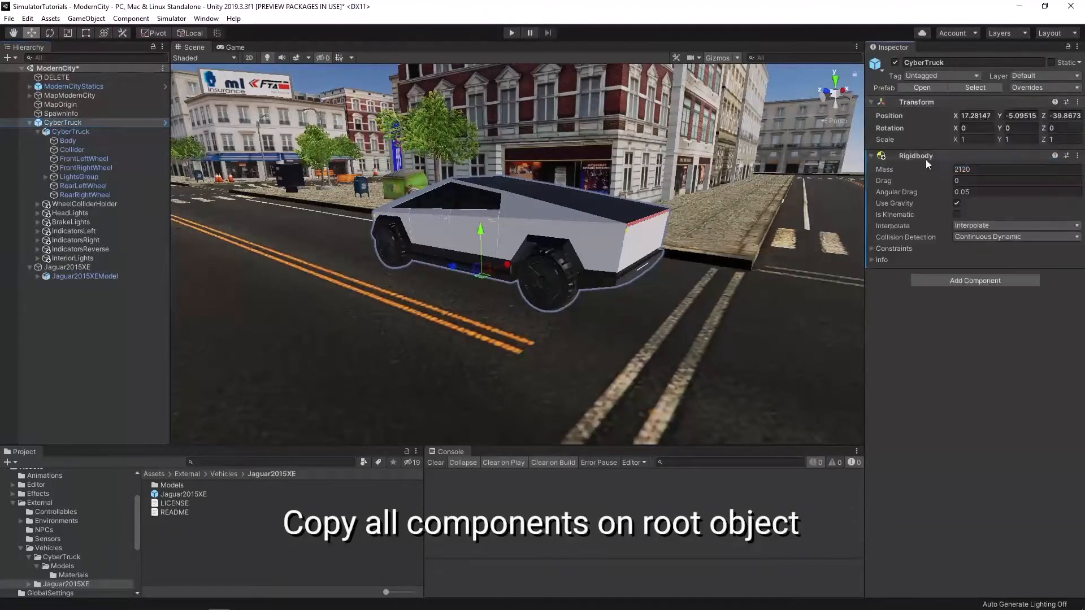
Step: Copy Vehicle SMI and further Jaguar components and paste them onto CyberTruck as new
{"action": "left_click", "coordinate": [68, 266]}
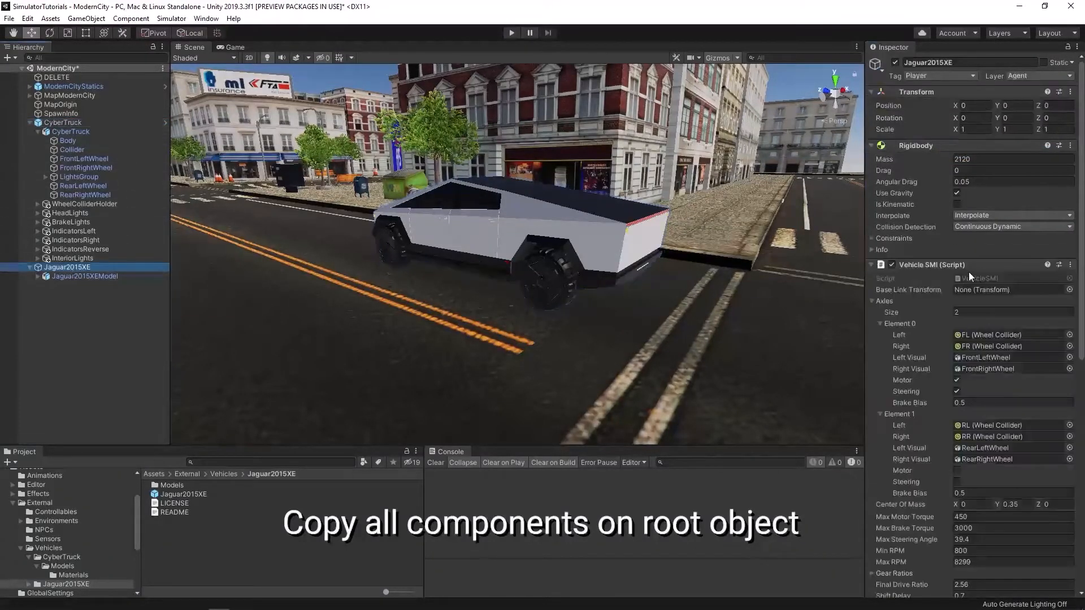
{"action": "left_click", "coordinate": [62, 123]}
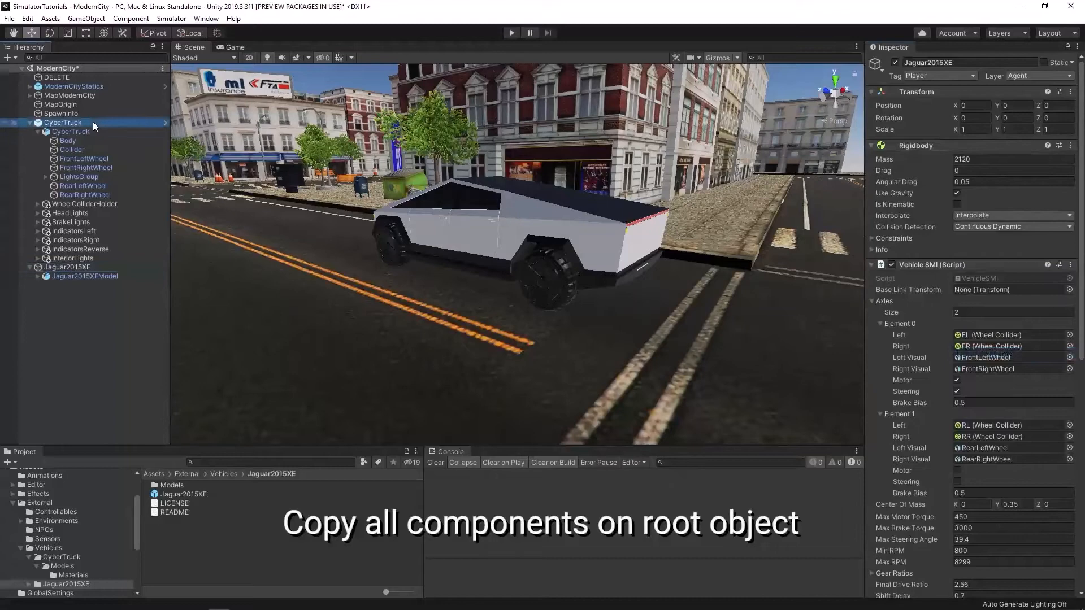
{"action": "left_click", "coordinate": [62, 123]}
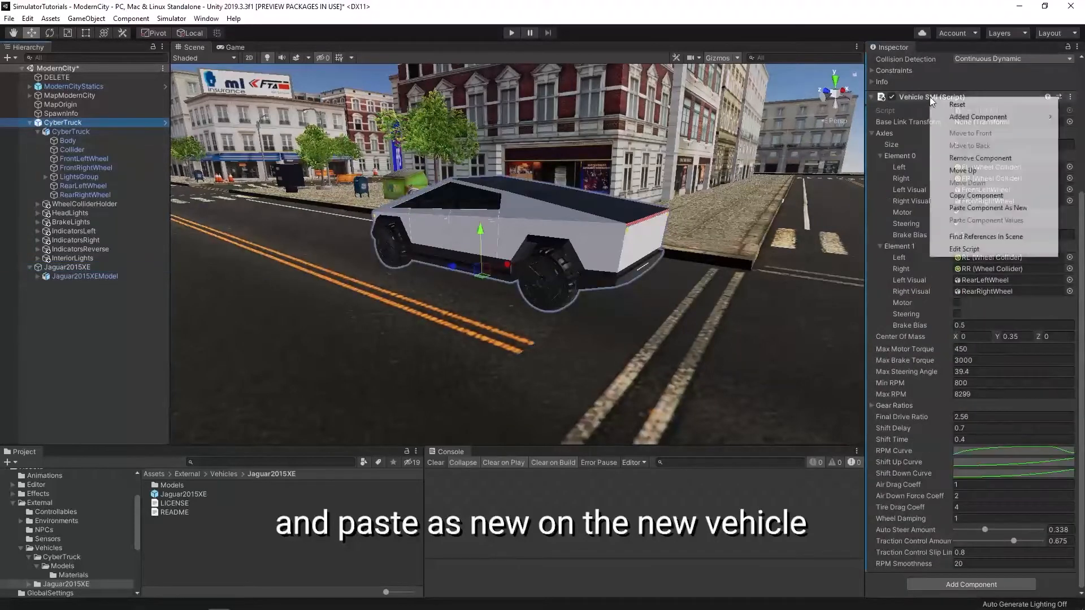
{"action": "left_click", "coordinate": [988, 208]}
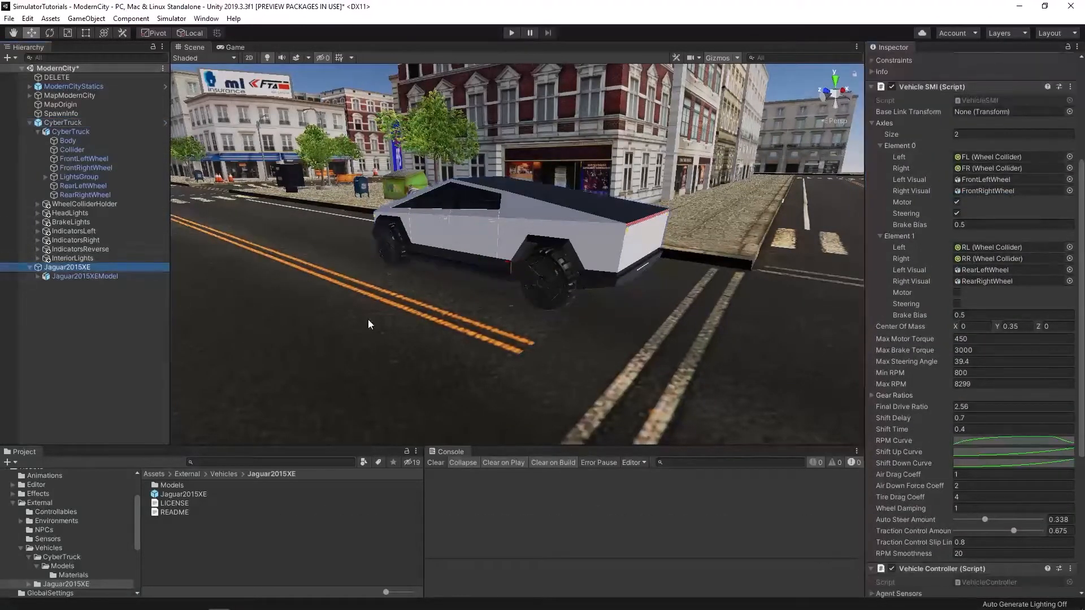
{"action": "left_click", "coordinate": [1070, 370]}
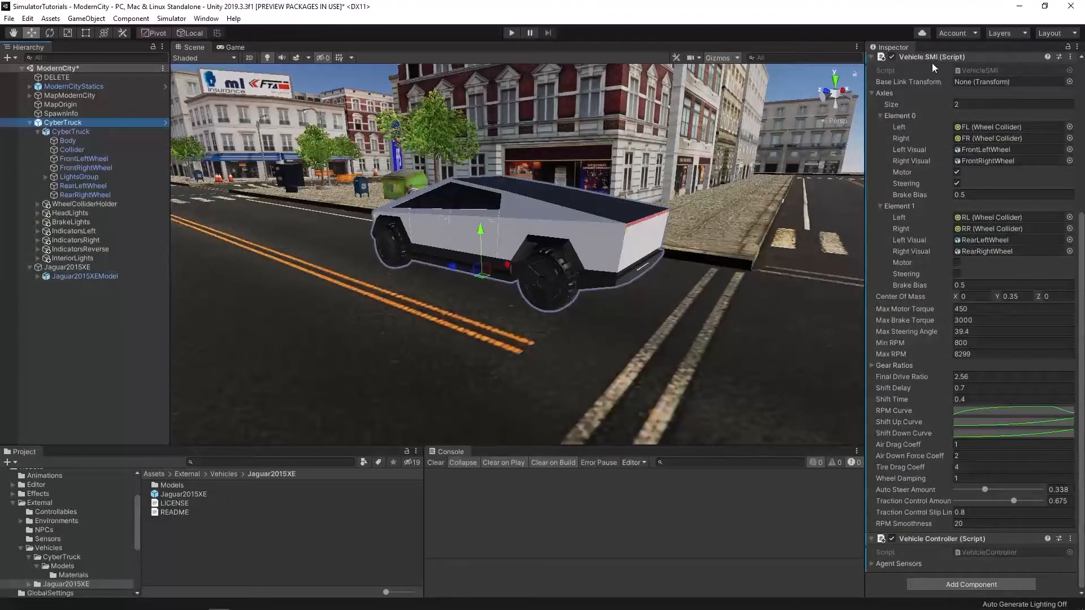
{"action": "scroll", "scroll_direction": "down", "scroll_amount": 3}
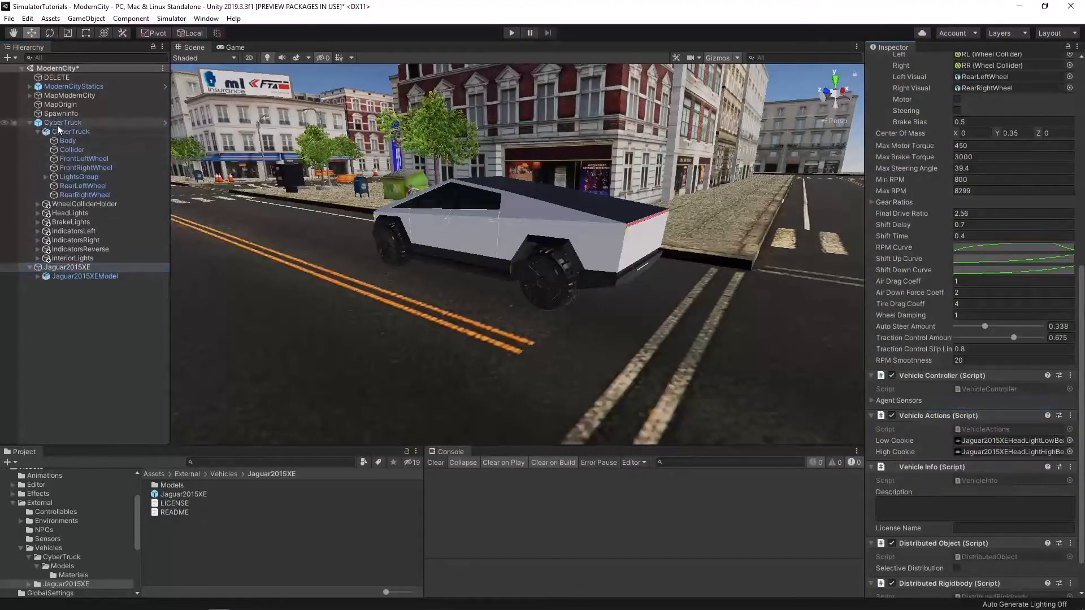
{"action": "left_click", "coordinate": [1069, 156]}
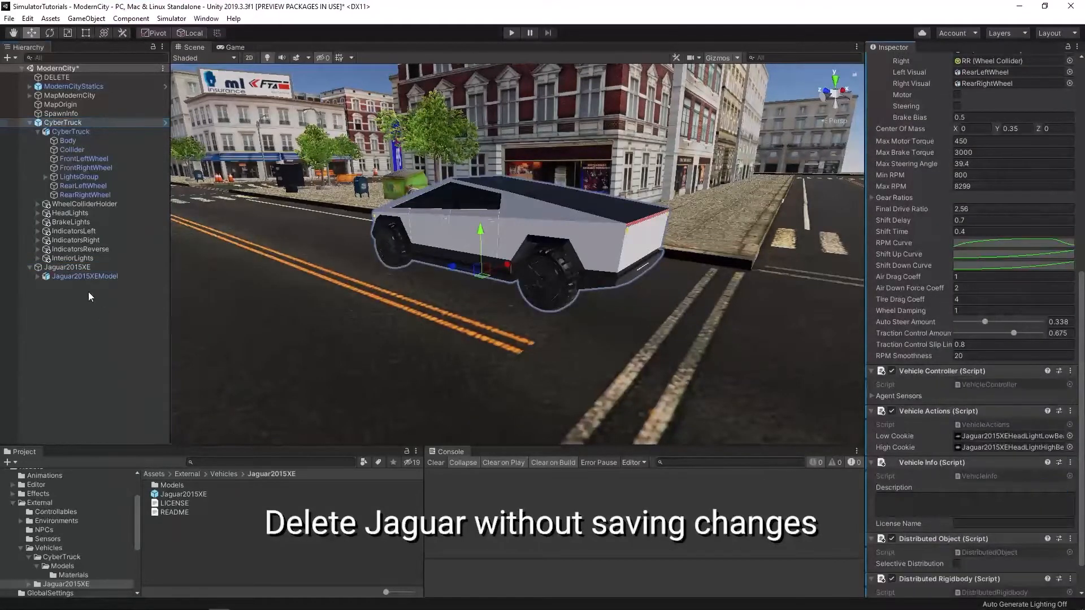
Step: Delete the Jaguar2015XE object from the scene without saving prefab changes
{"action": "left_click", "coordinate": [65, 267]}
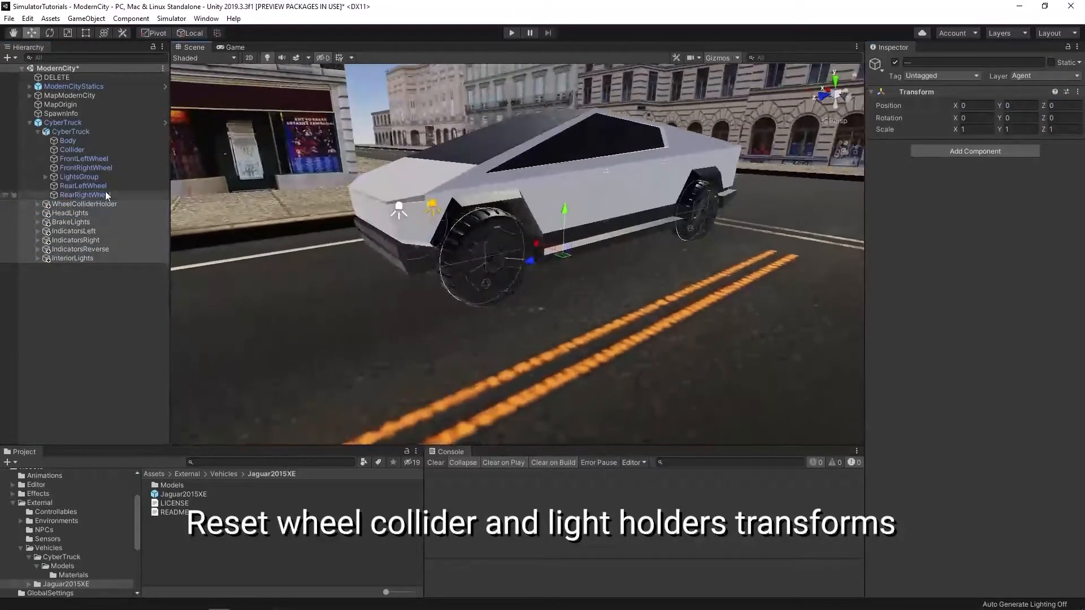
Step: Inspect the four wheel colliders and their holder on the CyberTruck
{"action": "left_click", "coordinate": [63, 213]}
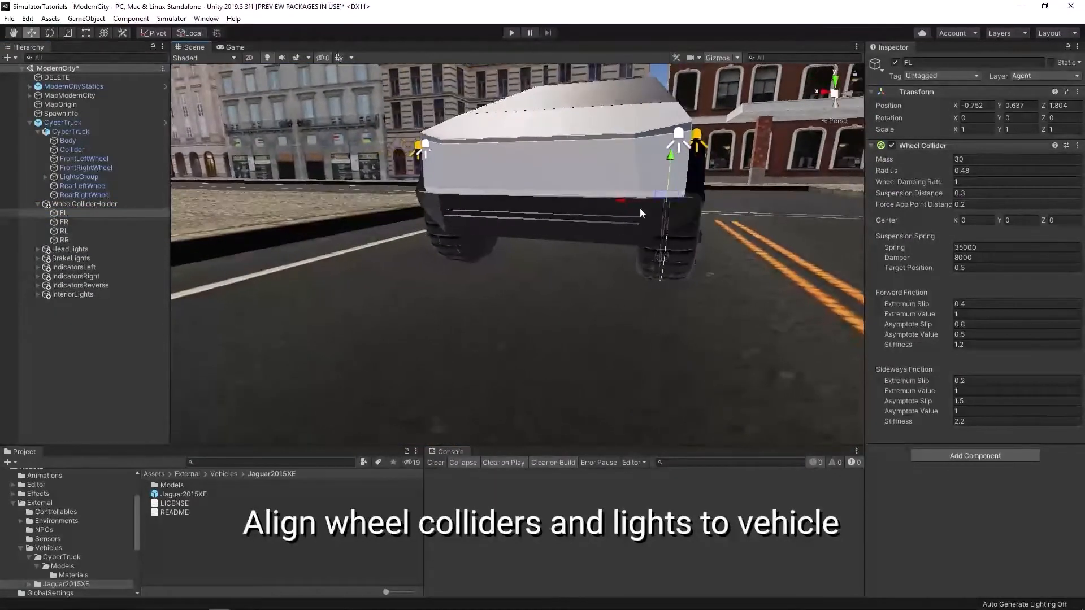
{"action": "left_click", "coordinate": [64, 222]}
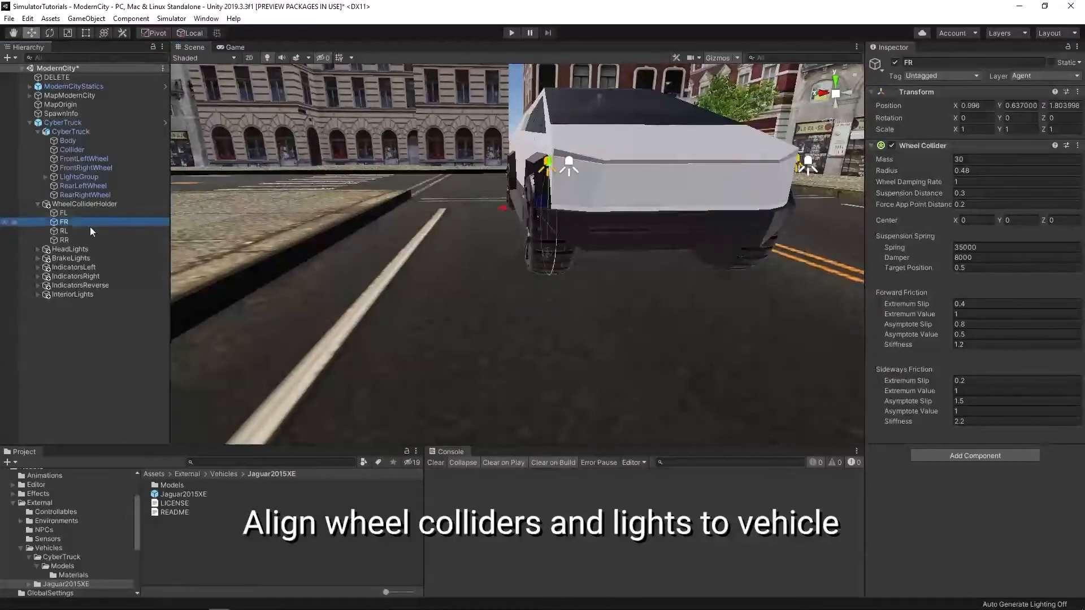
{"action": "left_click", "coordinate": [63, 231]}
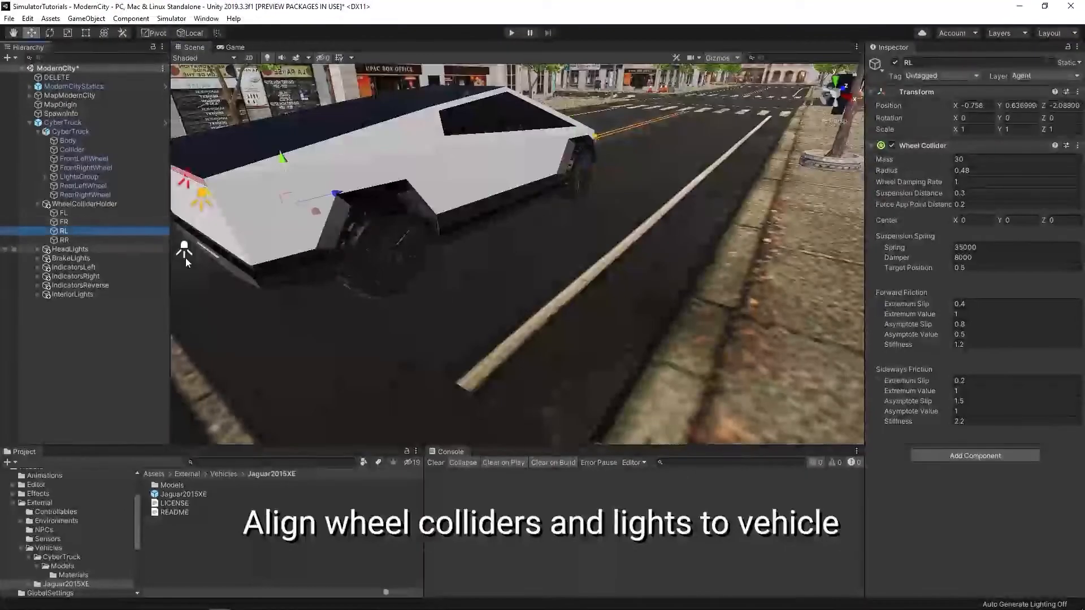
{"action": "left_click", "coordinate": [64, 240]}
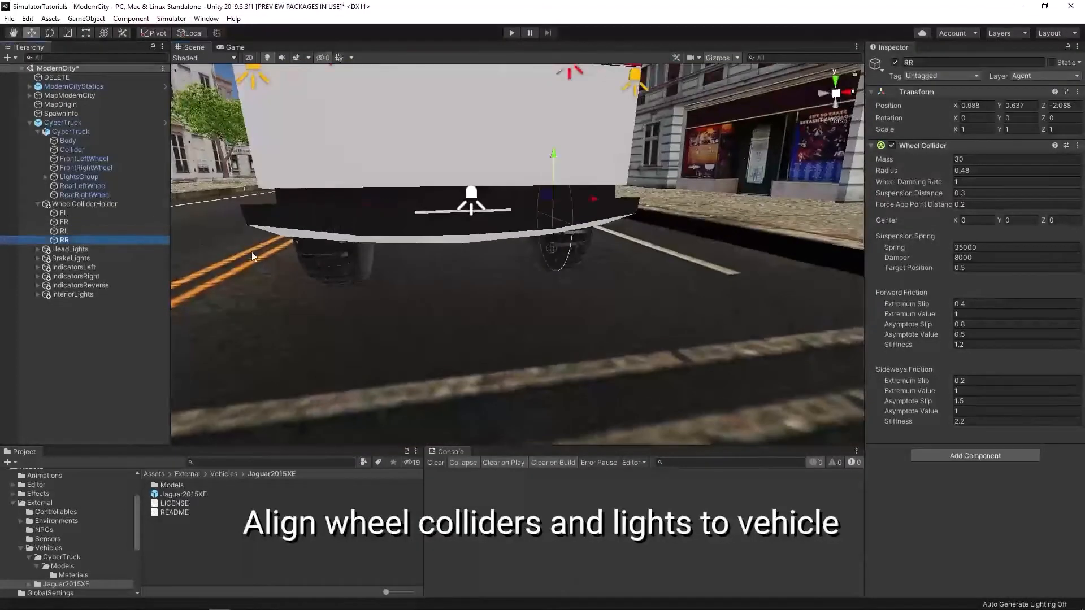
{"action": "left_click", "coordinate": [85, 204]}
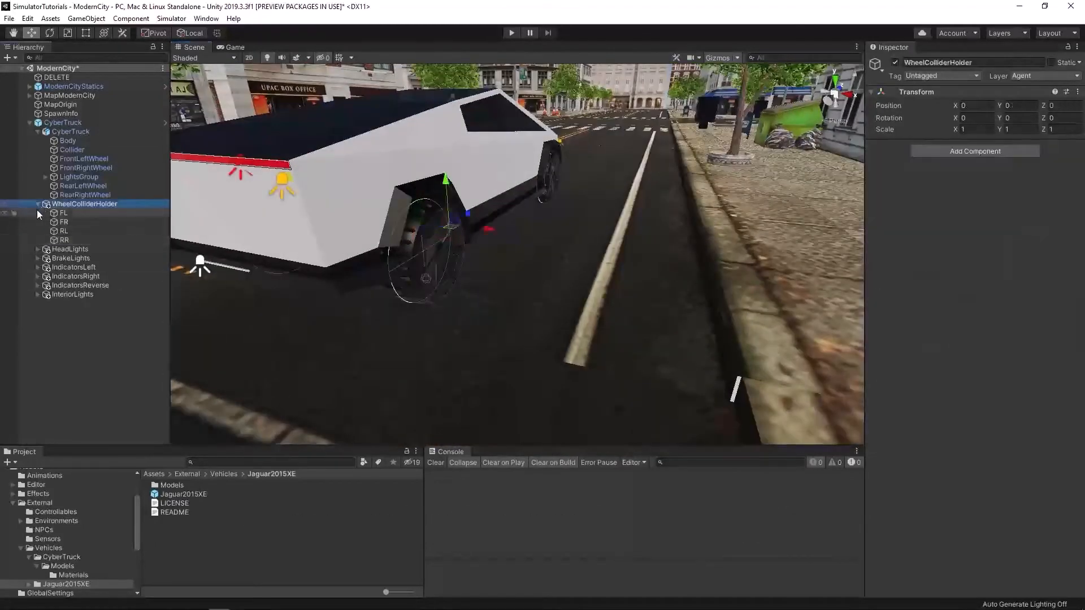
Step: Check placement of the left and right headlights and brake lights
{"action": "left_click", "coordinate": [83, 222]}
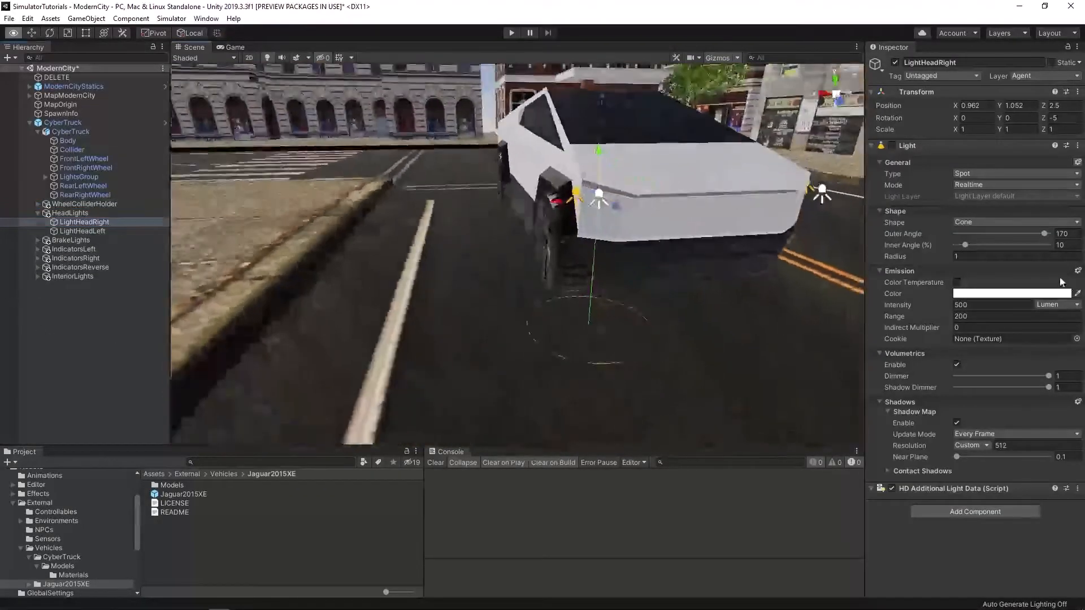
{"action": "left_click", "coordinate": [83, 231]}
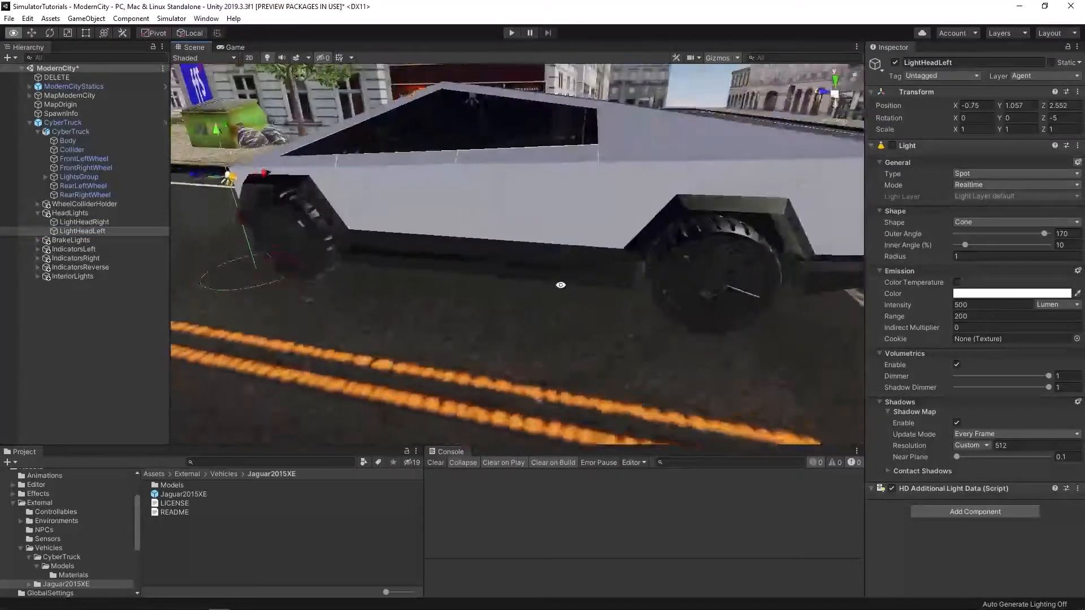
{"action": "left_click", "coordinate": [83, 230]}
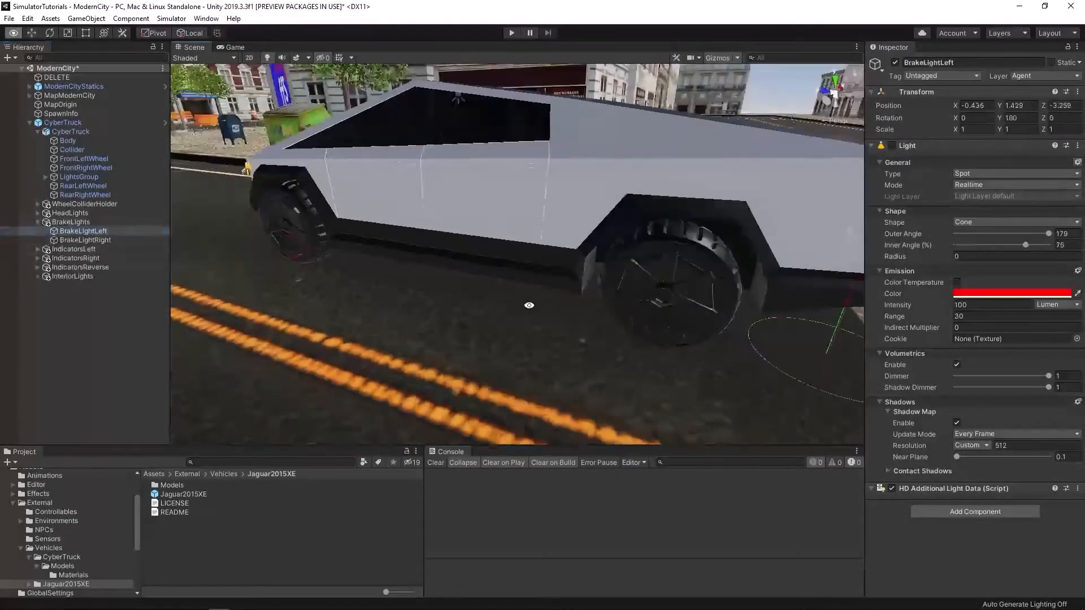
{"action": "left_click", "coordinate": [86, 239]}
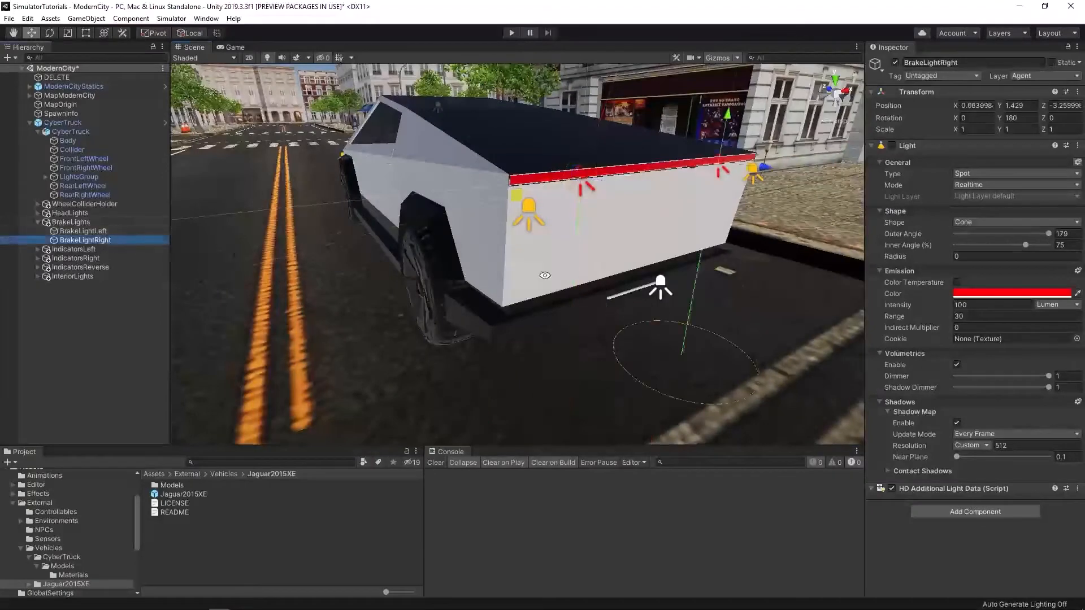
Step: Check the left and right turn-indicator spot lights and the main reverse light
{"action": "left_click", "coordinate": [73, 249]}
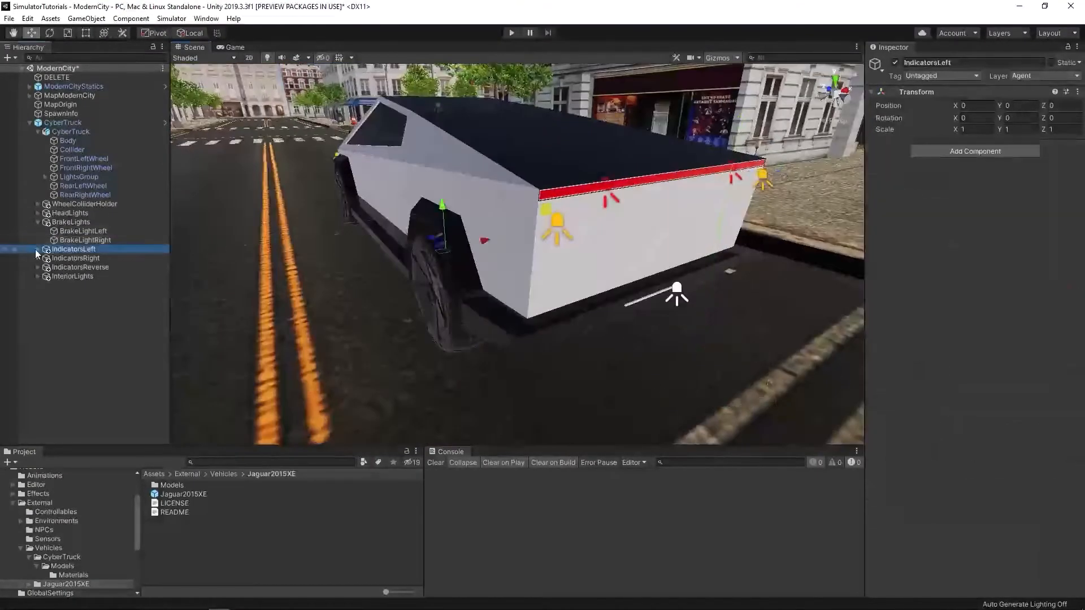
{"action": "left_click", "coordinate": [37, 231]}
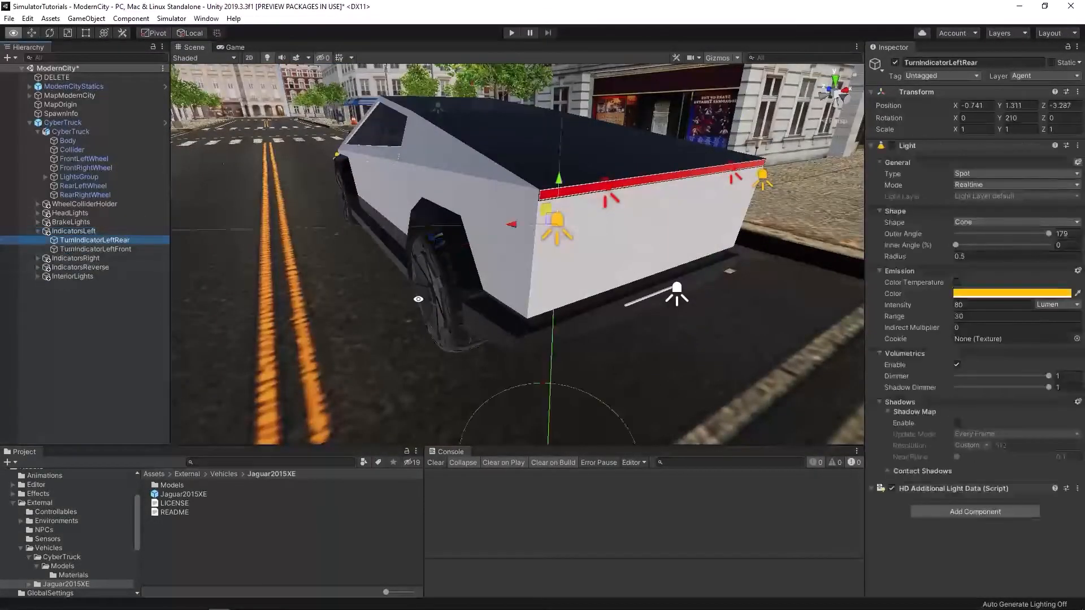
{"action": "left_click", "coordinate": [97, 248]}
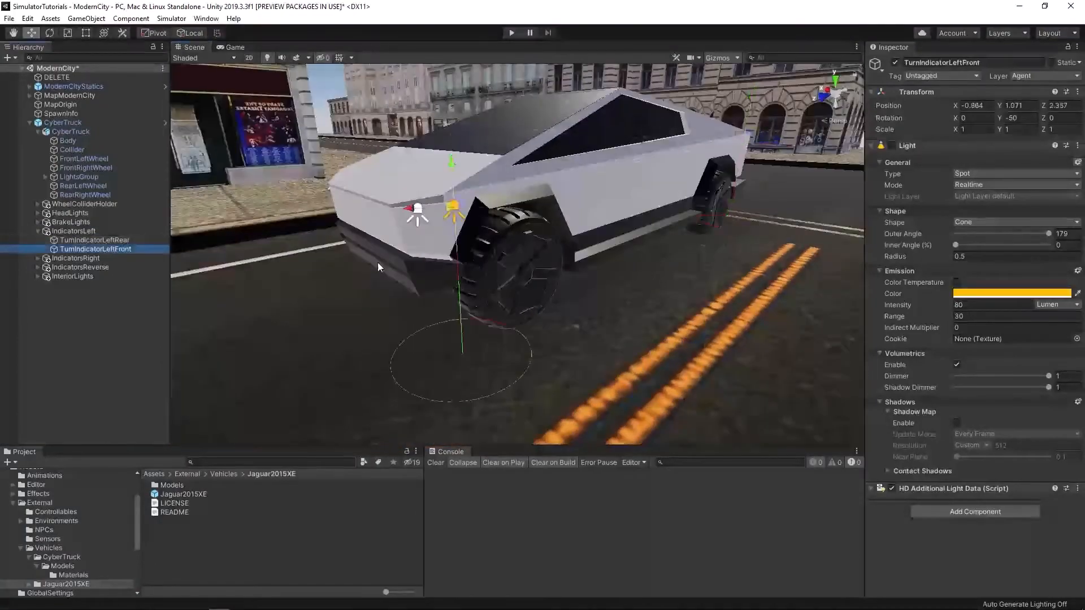
{"action": "left_click", "coordinate": [97, 267]}
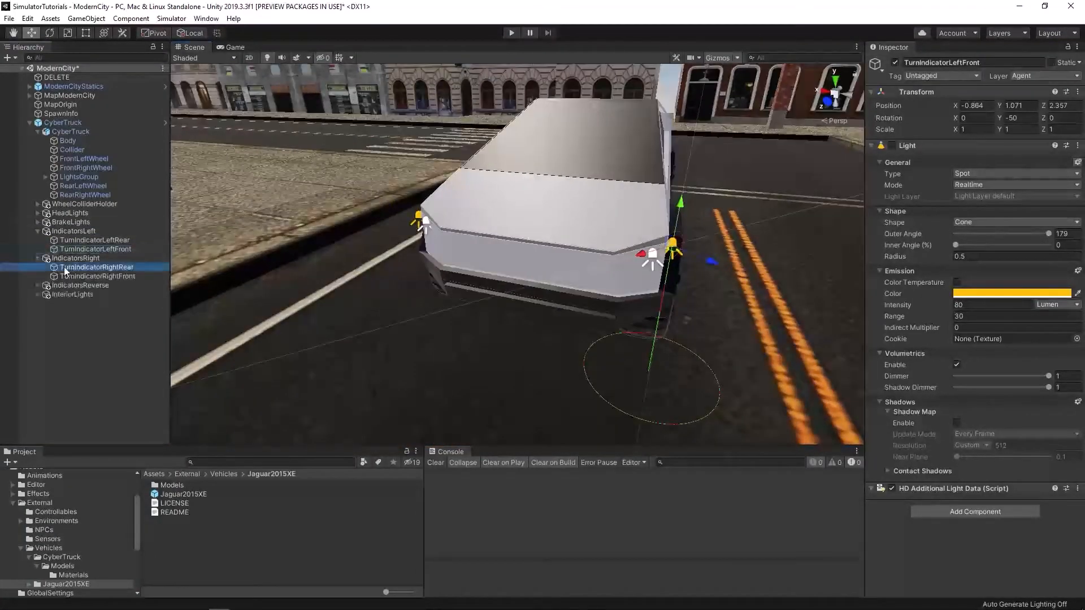
{"action": "left_click", "coordinate": [96, 266]}
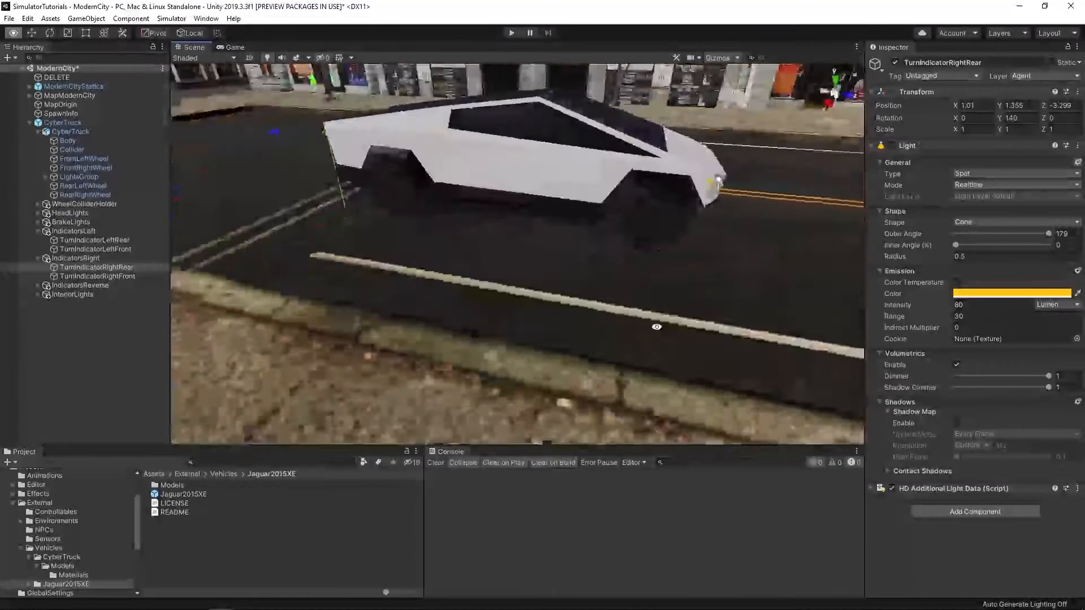
{"action": "left_click", "coordinate": [96, 276]}
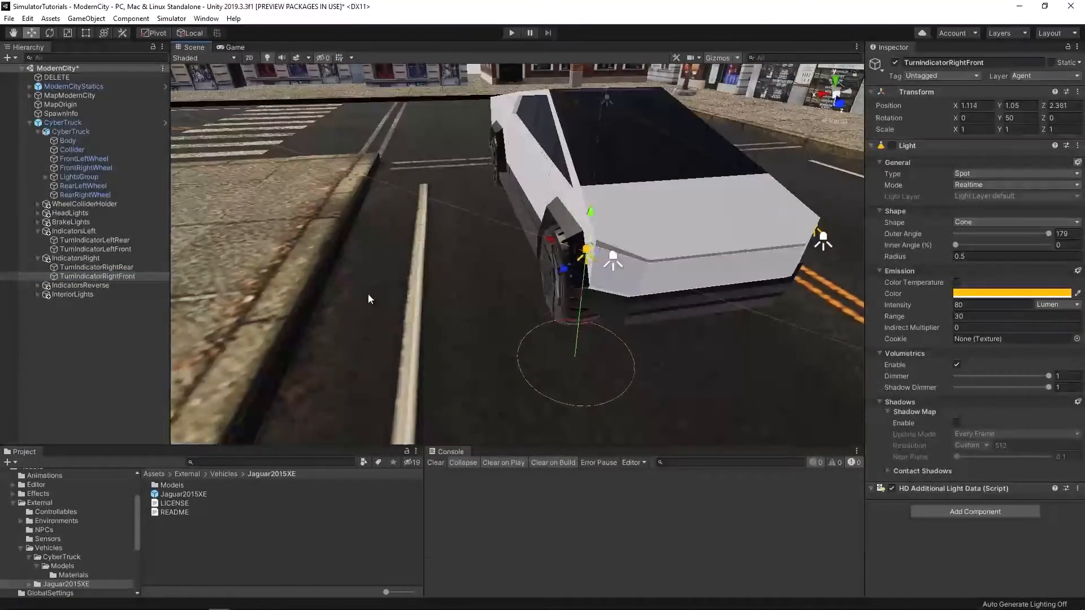
{"action": "left_click", "coordinate": [39, 240]}
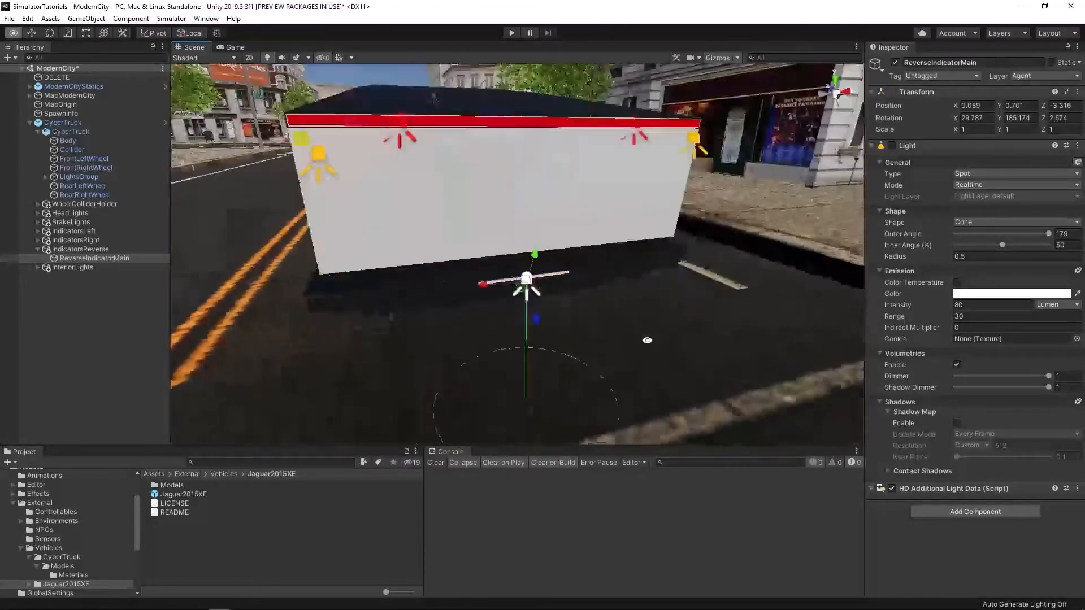
{"action": "left_click", "coordinate": [78, 267]}
{"action": "type", "text": "Ba"}
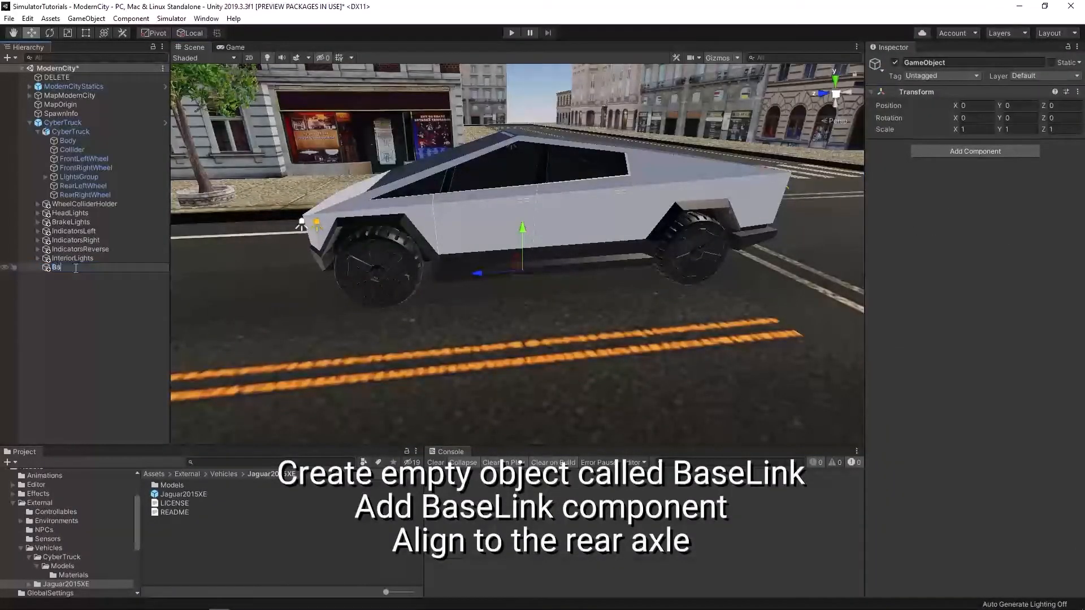
Step: Name the new object BaseLink and match its Y and Z to RearLeftWheel
{"action": "key", "text": "Return"}
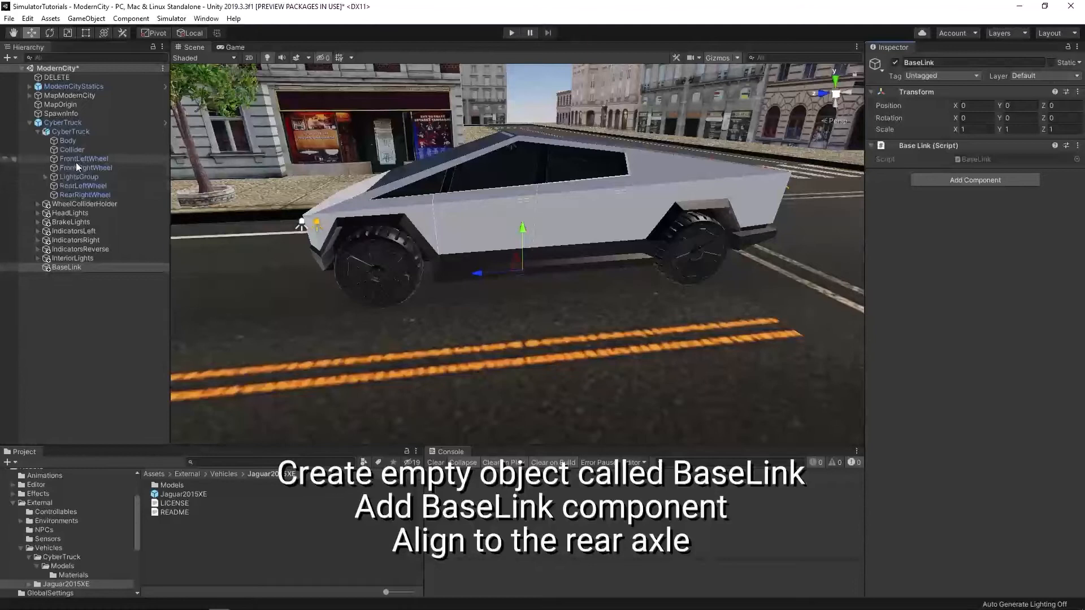
{"action": "left_click", "coordinate": [84, 185]}
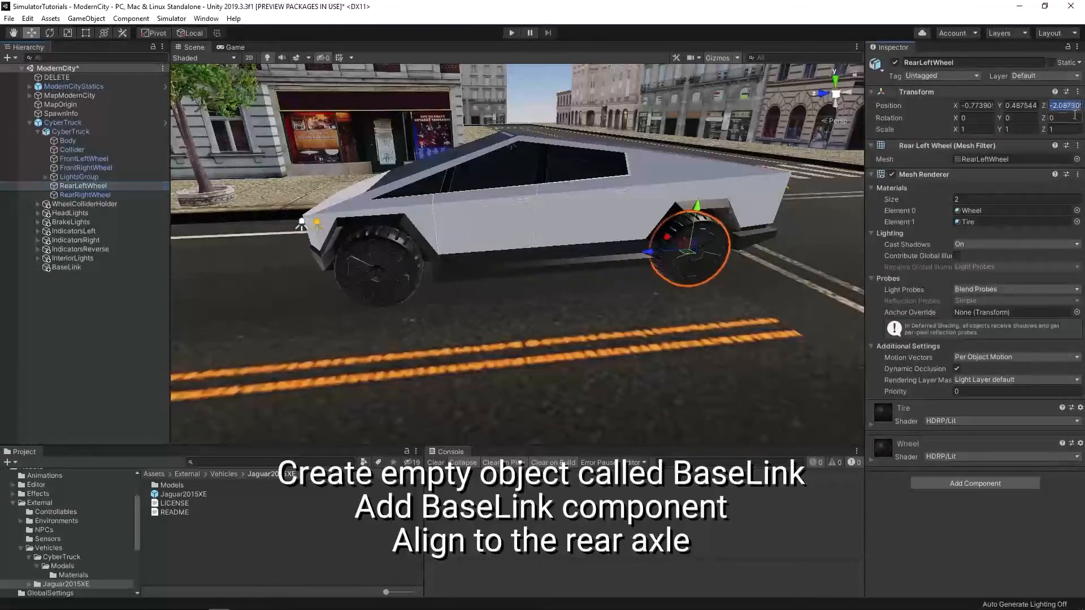
{"action": "left_click", "coordinate": [66, 267]}
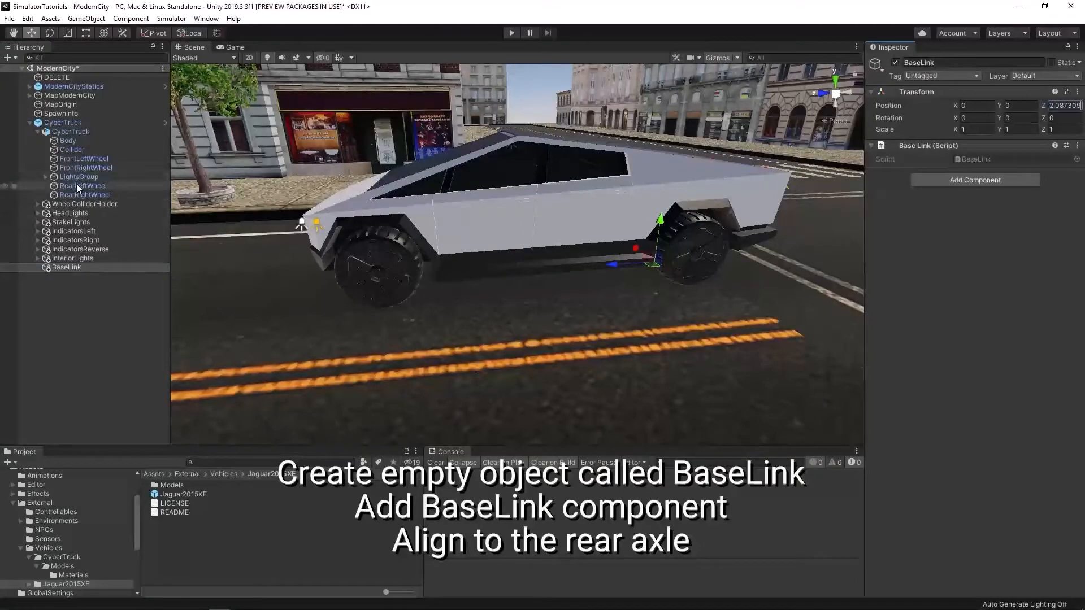
{"action": "left_click", "coordinate": [83, 185]}
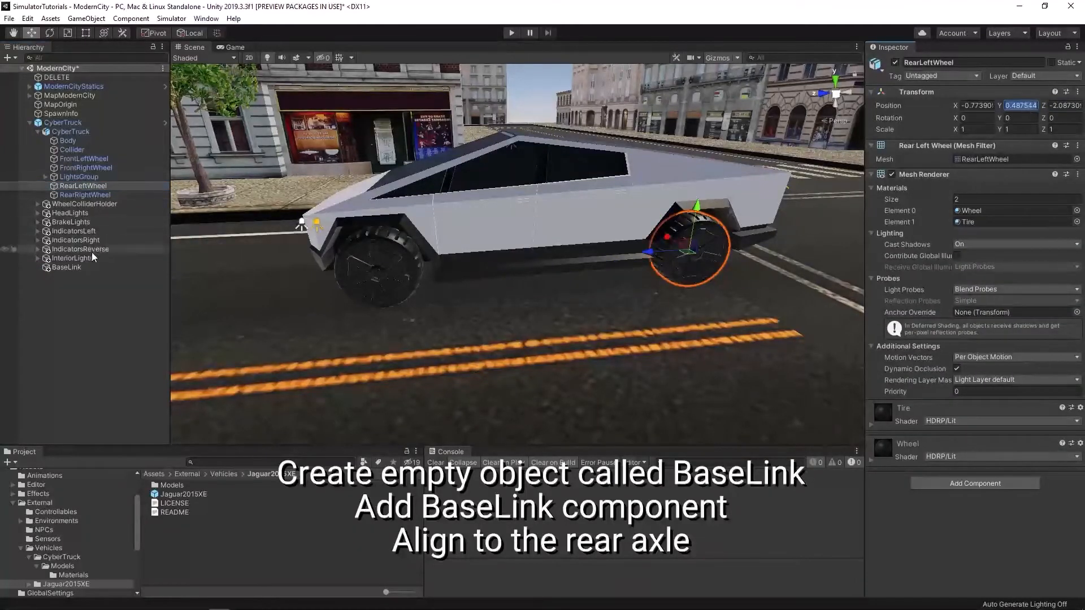
{"action": "left_click", "coordinate": [66, 268]}
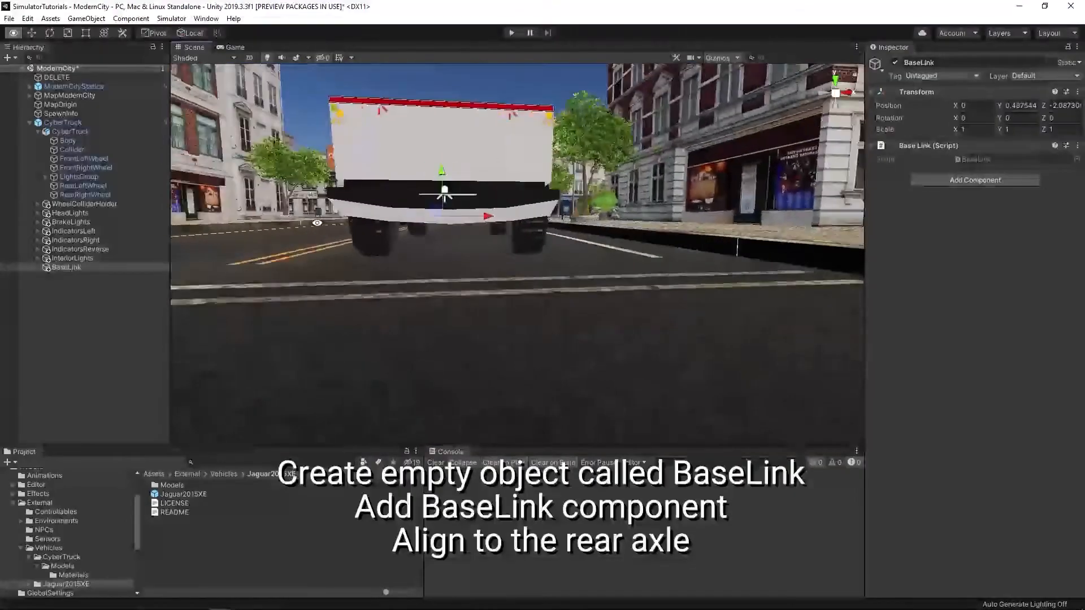
{"action": "left_click", "coordinate": [71, 150]}
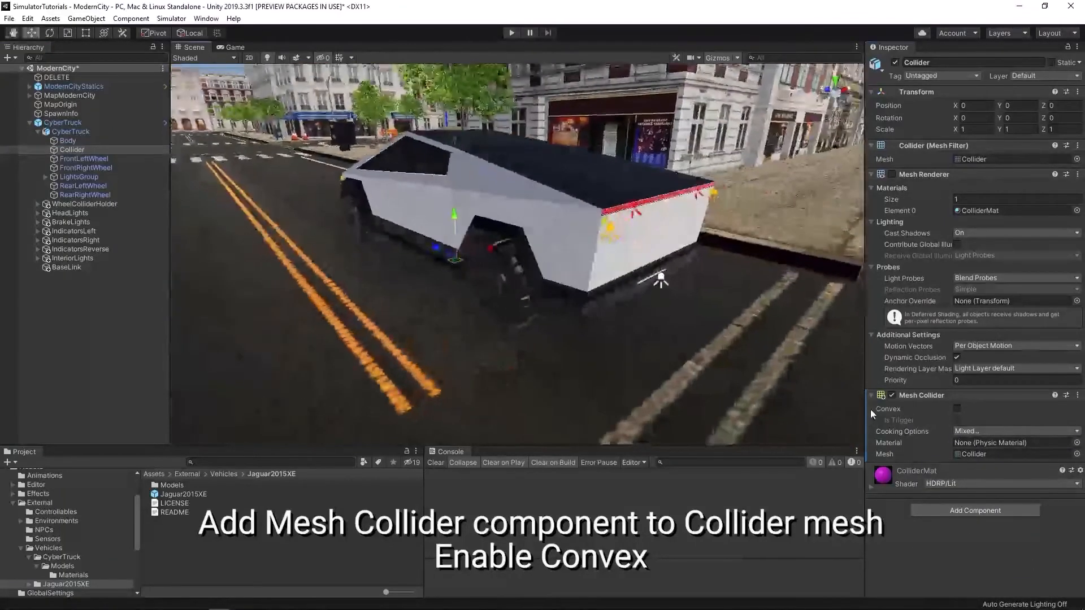
Step: Enable Convex on the Collider mesh's Mesh Collider
{"action": "left_click", "coordinate": [956, 408]}
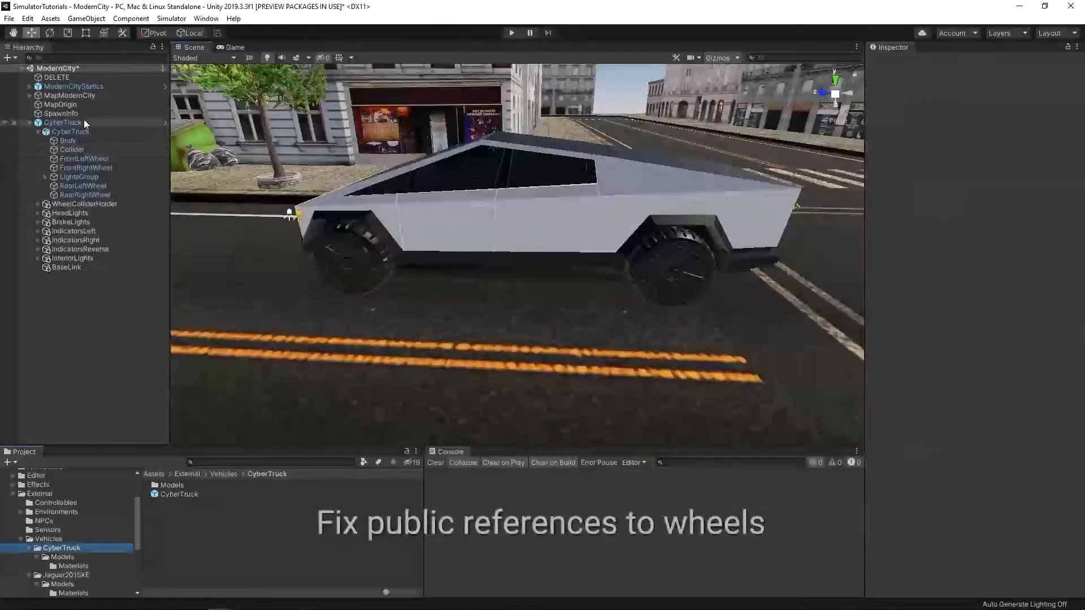
Step: Assign RearLeftWheel and RearRightWheel as the rear axle's Left and Right Visual
{"action": "left_click", "coordinate": [62, 122]}
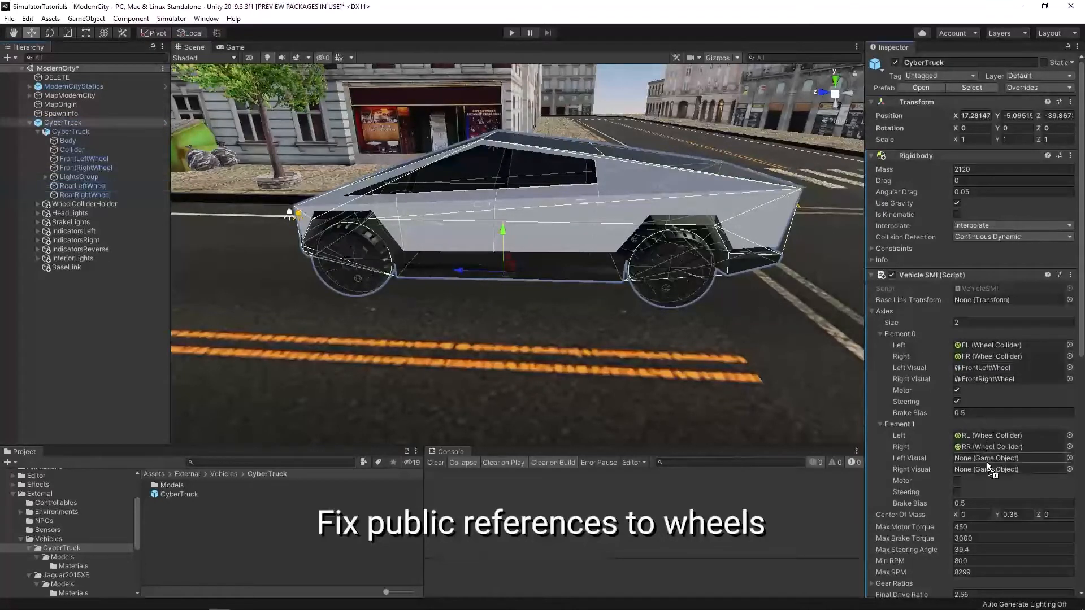
{"action": "left_click", "coordinate": [982, 458]}
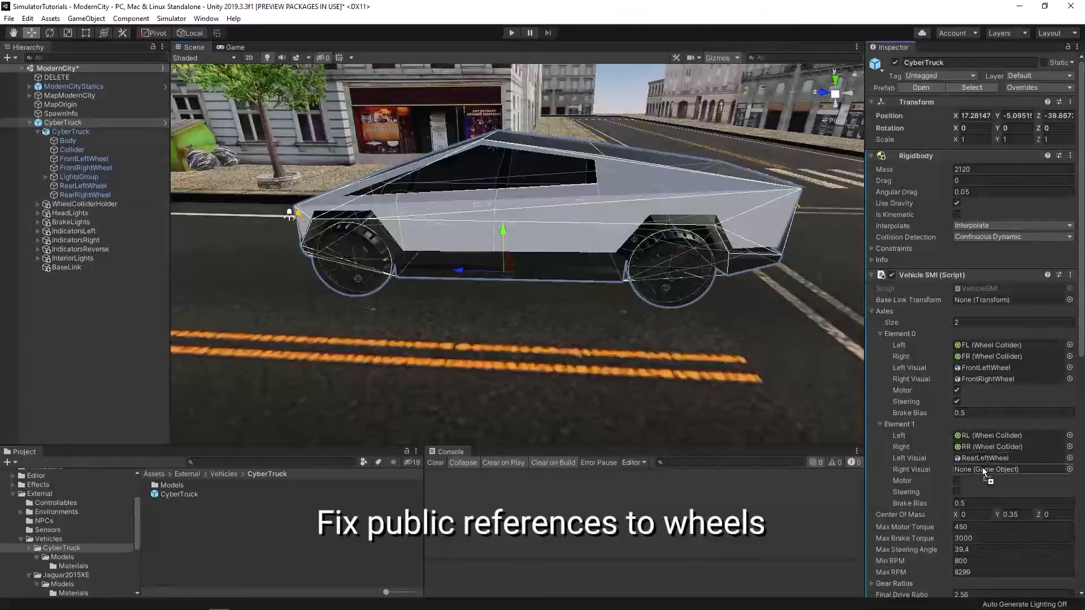
{"action": "left_click", "coordinate": [228, 511]}
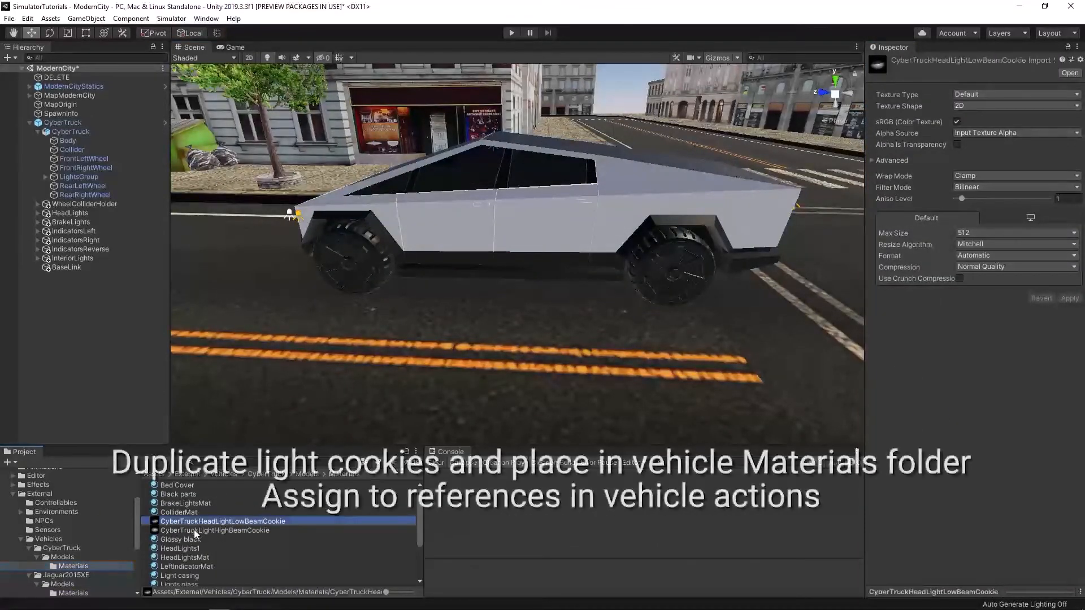
Step: Set Low and High Cookie to the CyberTruck headlight cookies, then collapse the components
{"action": "left_click", "coordinate": [61, 122]}
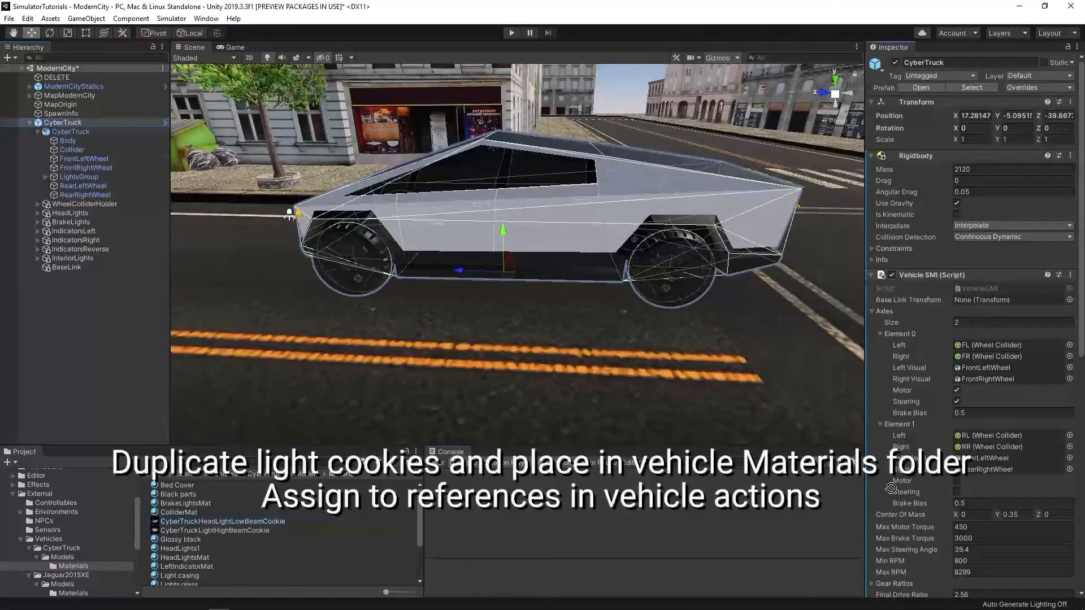
{"action": "scroll", "scroll_direction": "down", "scroll_amount": 3}
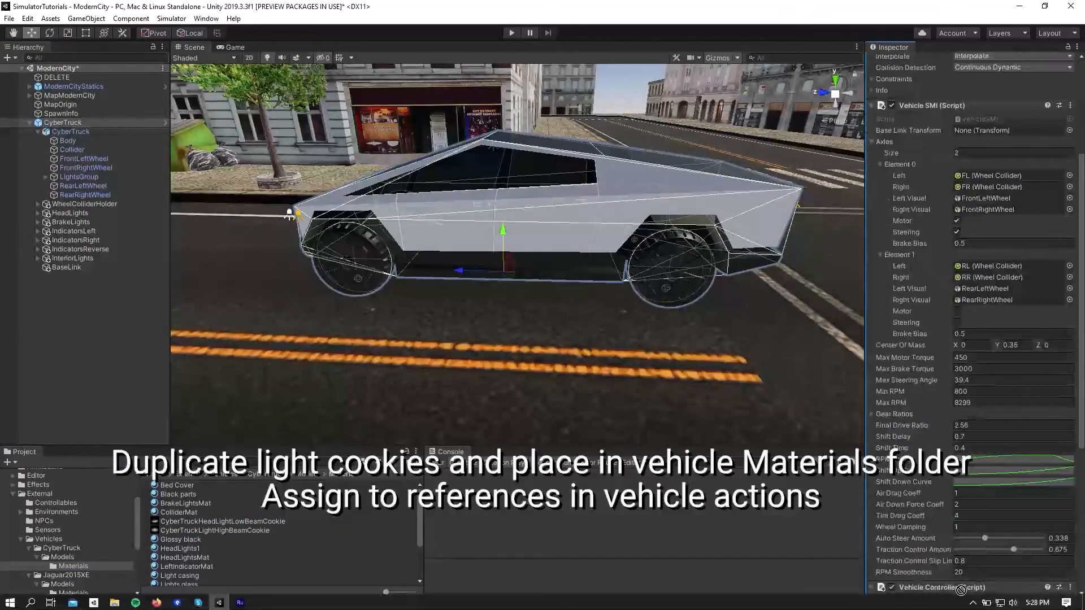
{"action": "scroll", "scroll_direction": "down", "scroll_amount": 3}
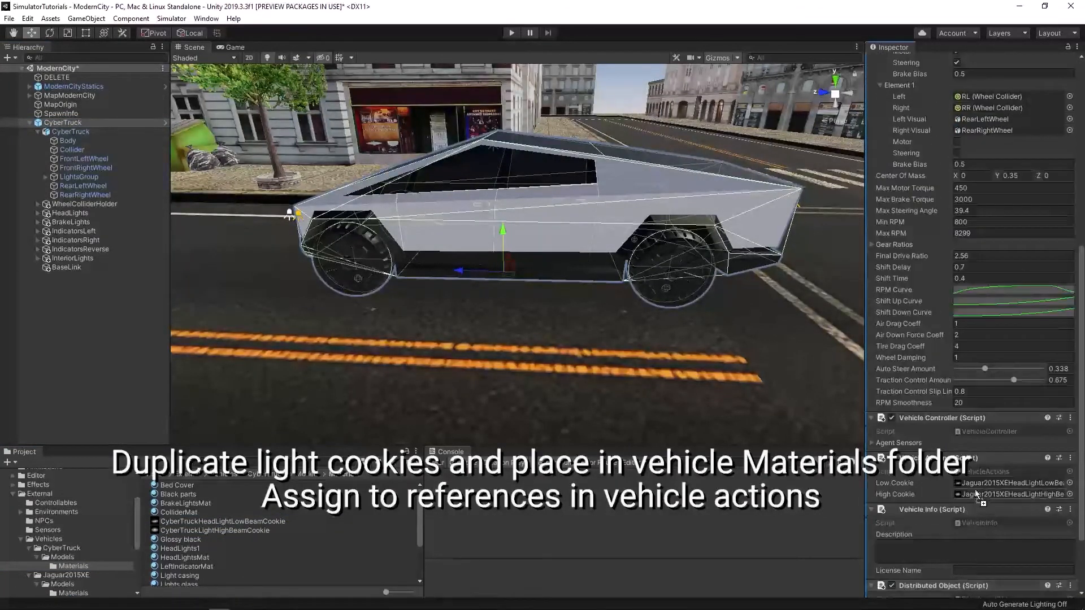
{"action": "left_click", "coordinate": [1011, 482]}
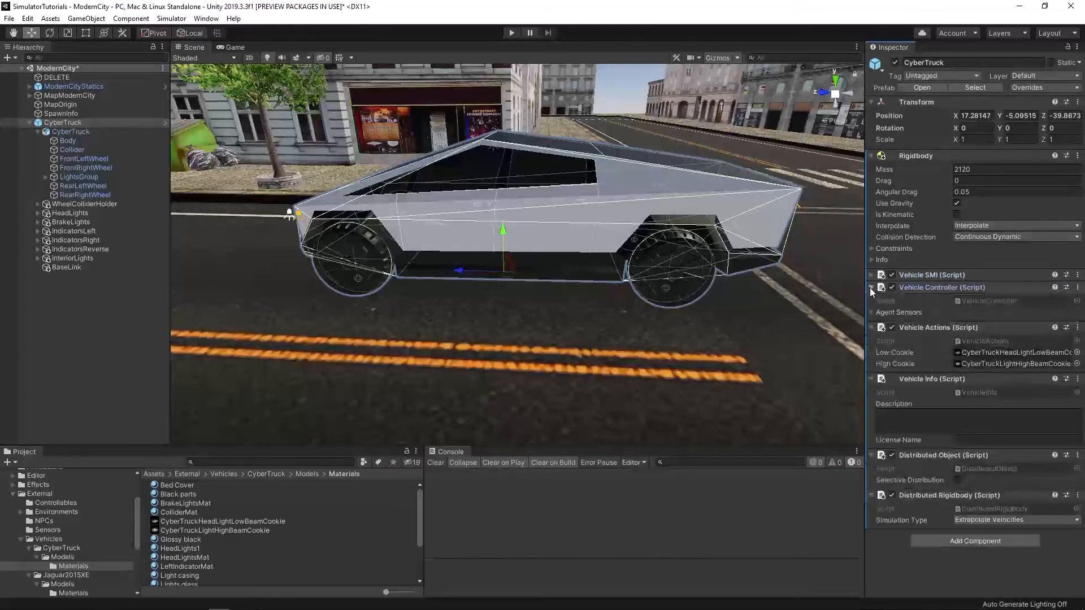
{"action": "left_click", "coordinate": [872, 287]}
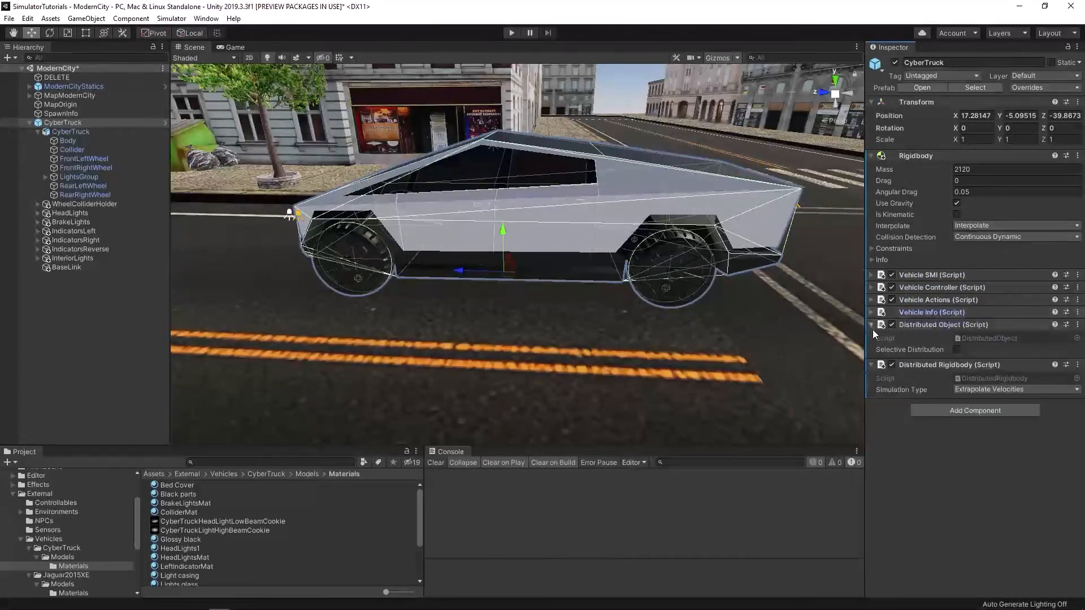
{"action": "left_click", "coordinate": [875, 156]}
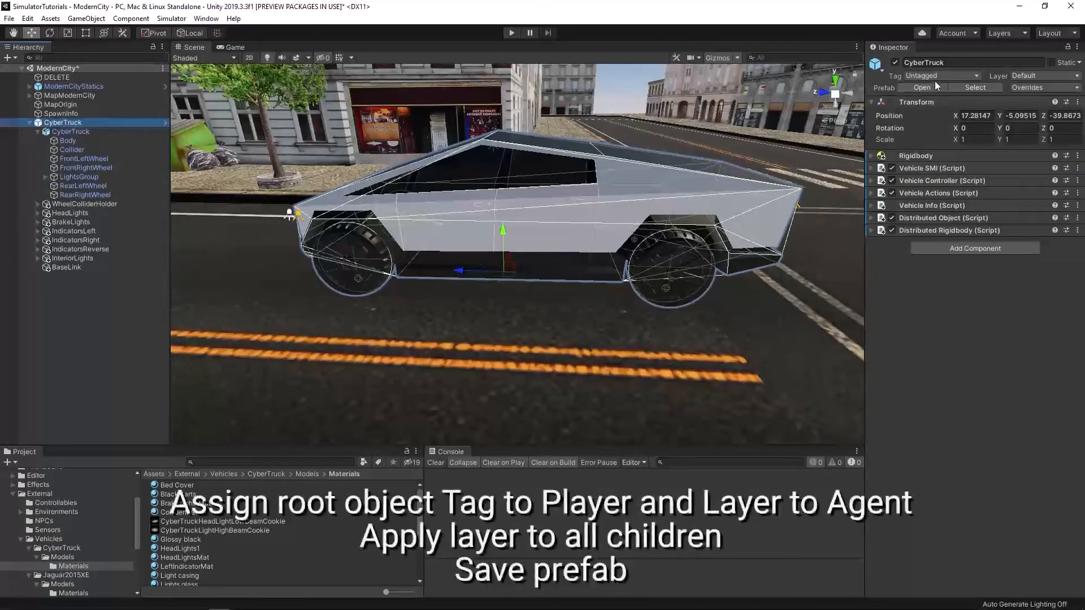
Step: Tag the CyberTruck root Player and put it and its children on the Agent layer
{"action": "left_click", "coordinate": [941, 75]}
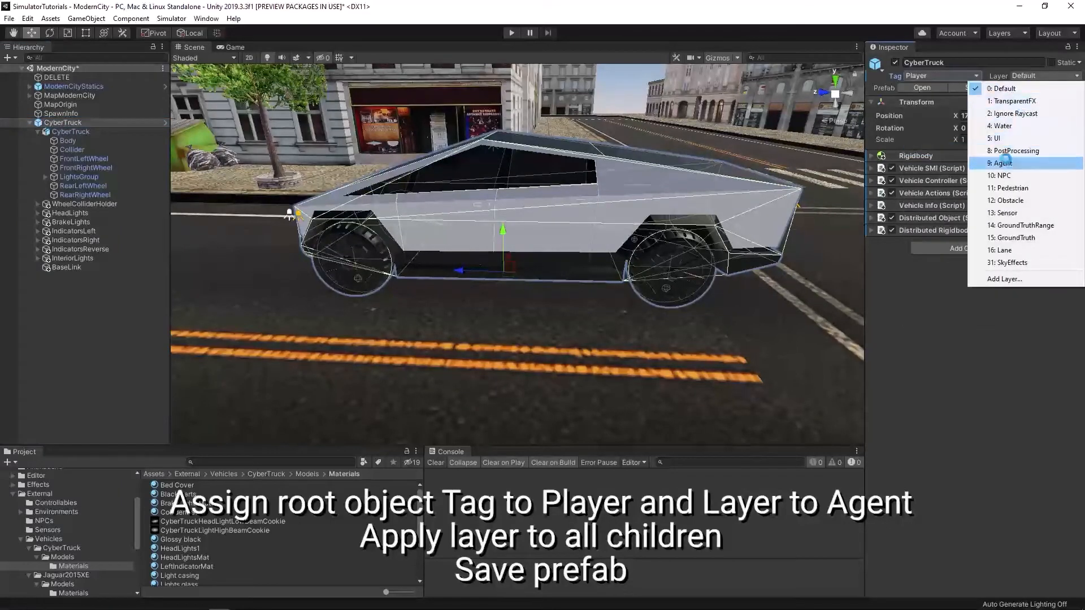
{"action": "left_click", "coordinate": [1003, 163]}
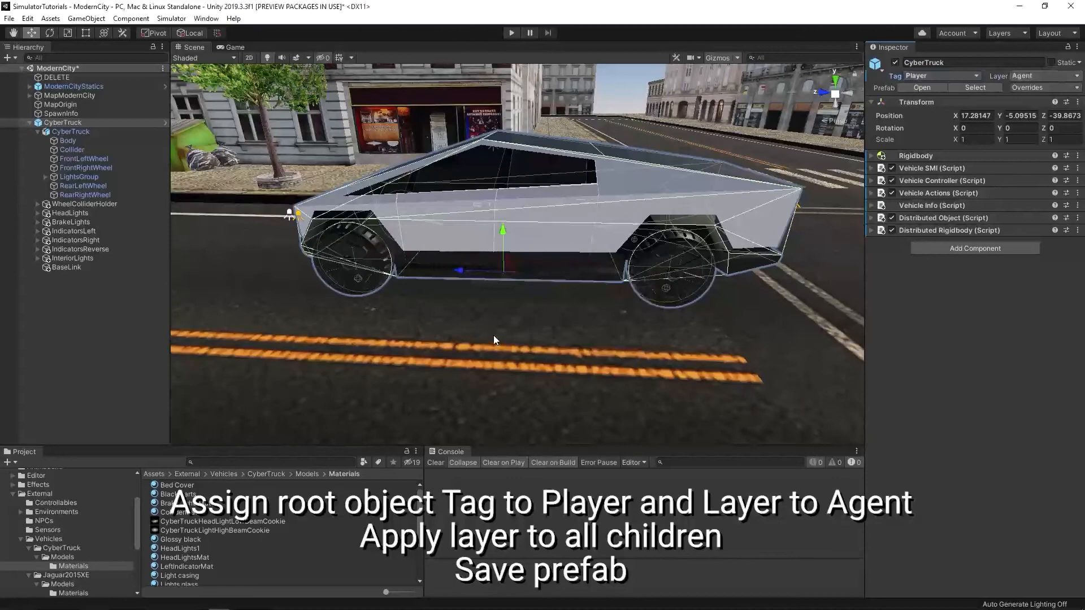
{"action": "left_click", "coordinate": [61, 548]}
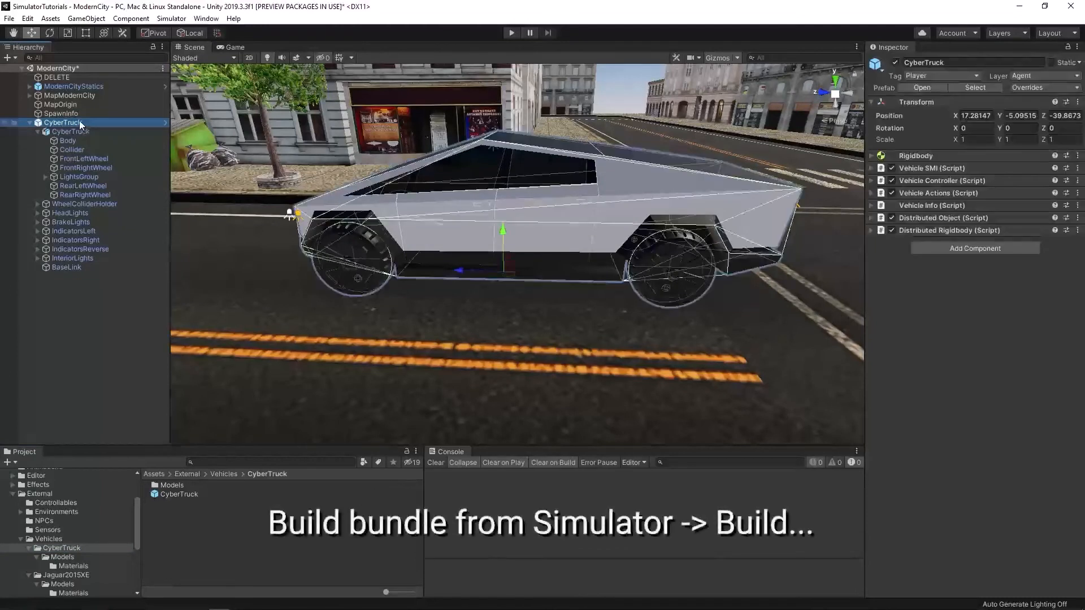
Step: Build the CyberTruck vehicle bundle from Simulator > Build and view the output folder
{"action": "left_click", "coordinate": [171, 18]}
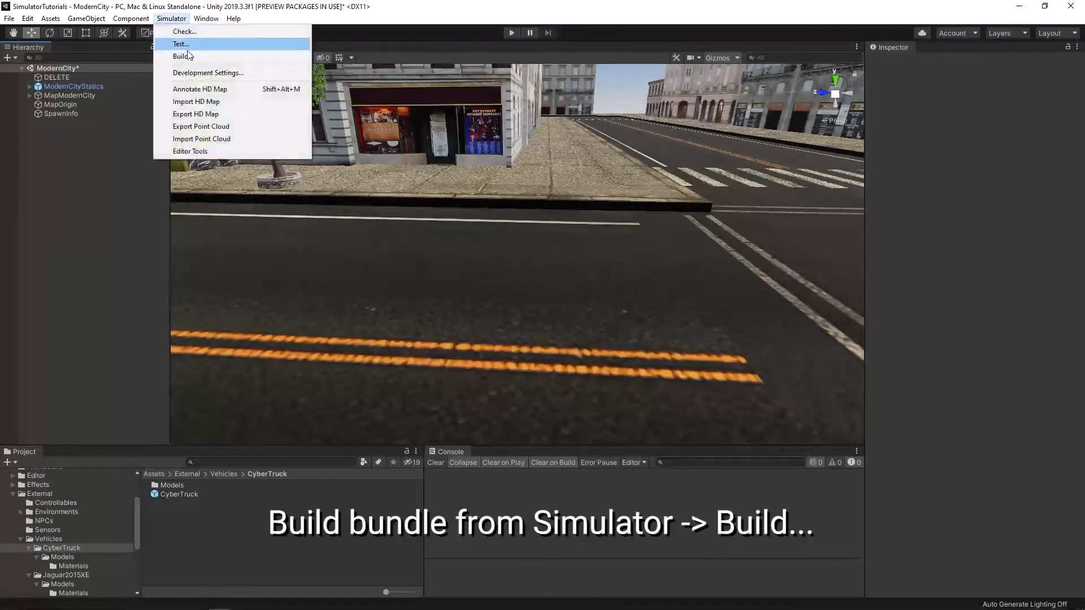
{"action": "left_click", "coordinate": [182, 56]}
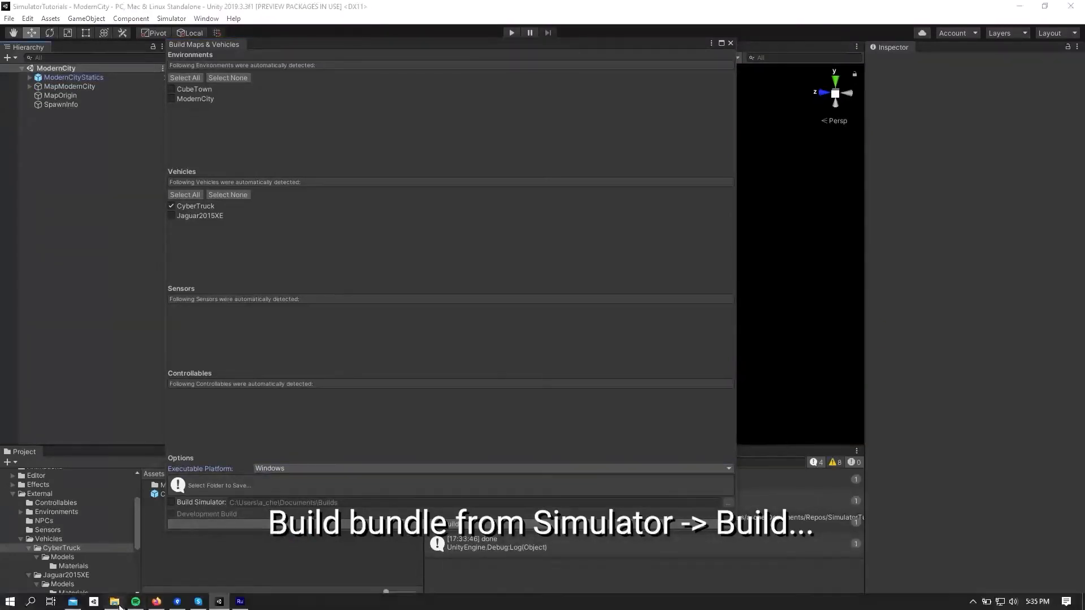
{"action": "left_click", "coordinate": [218, 485]}
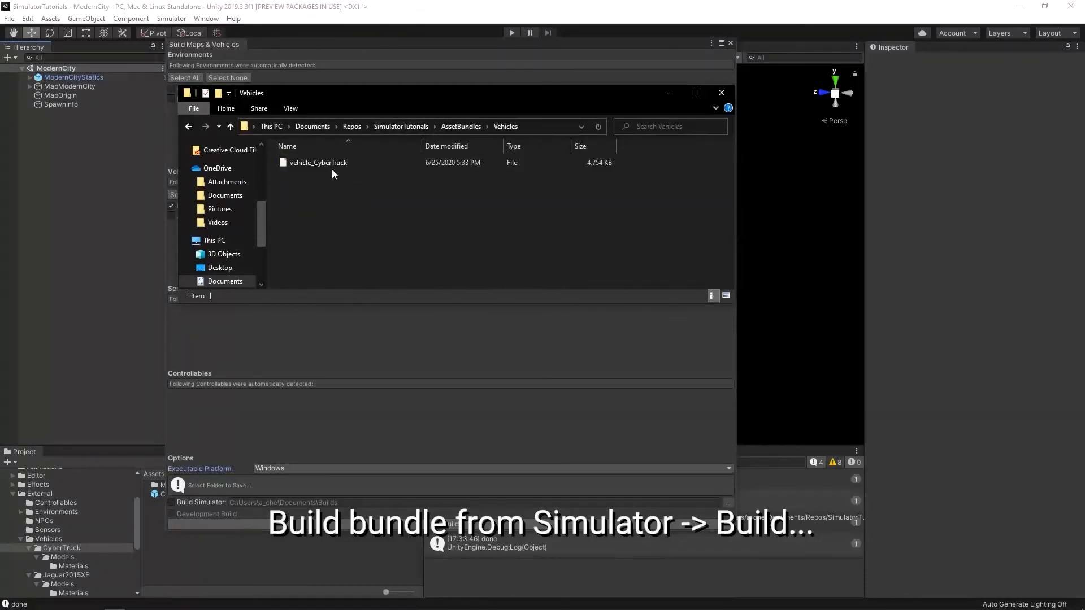
{"action": "left_click", "coordinate": [511, 32]}
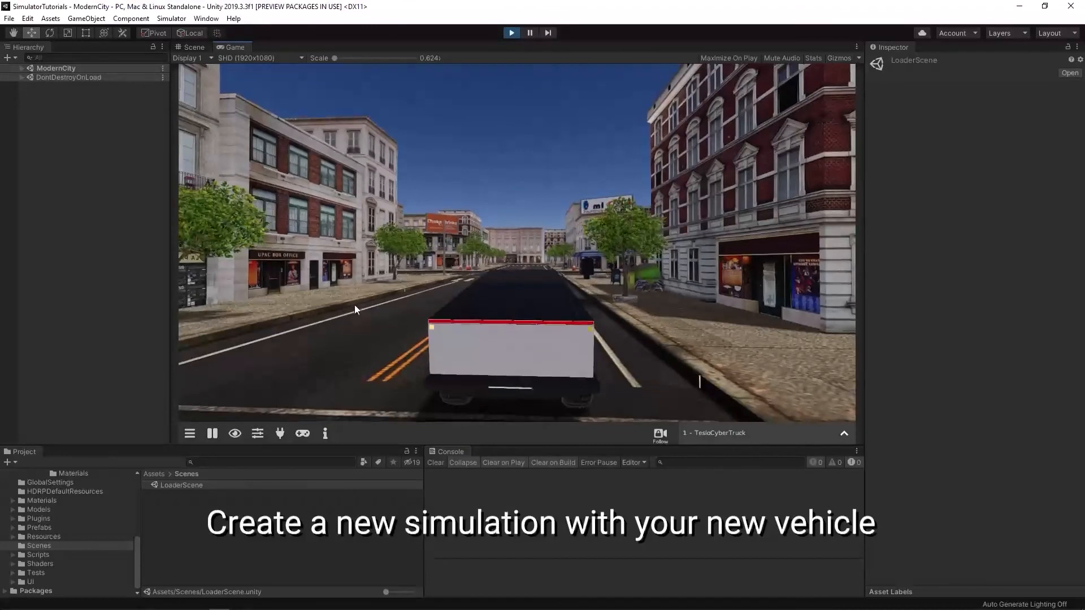
{"action": "mouse_move", "coordinate": [454, 314]}
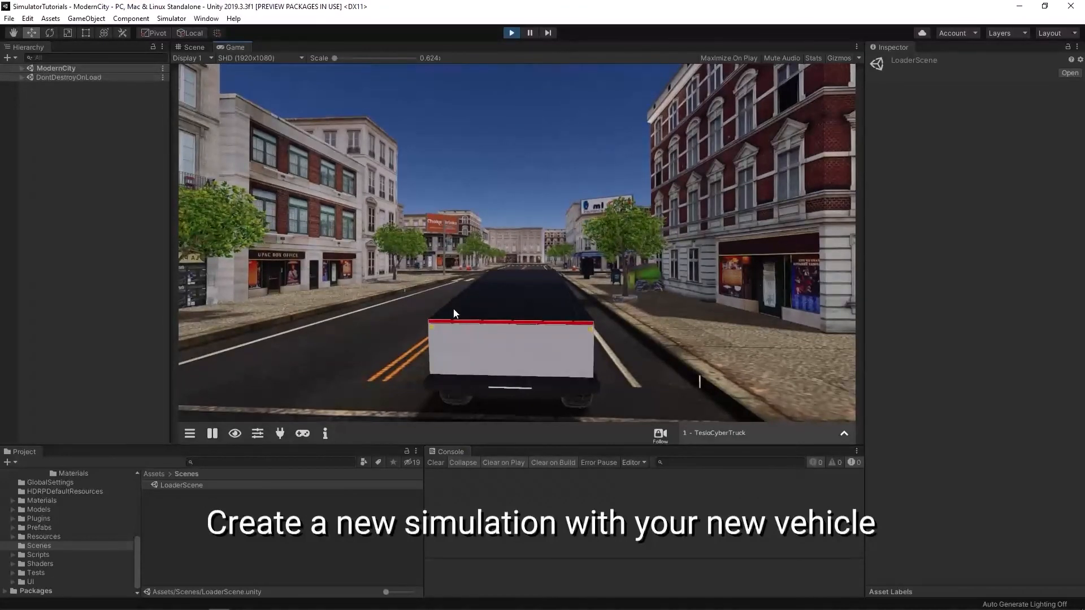